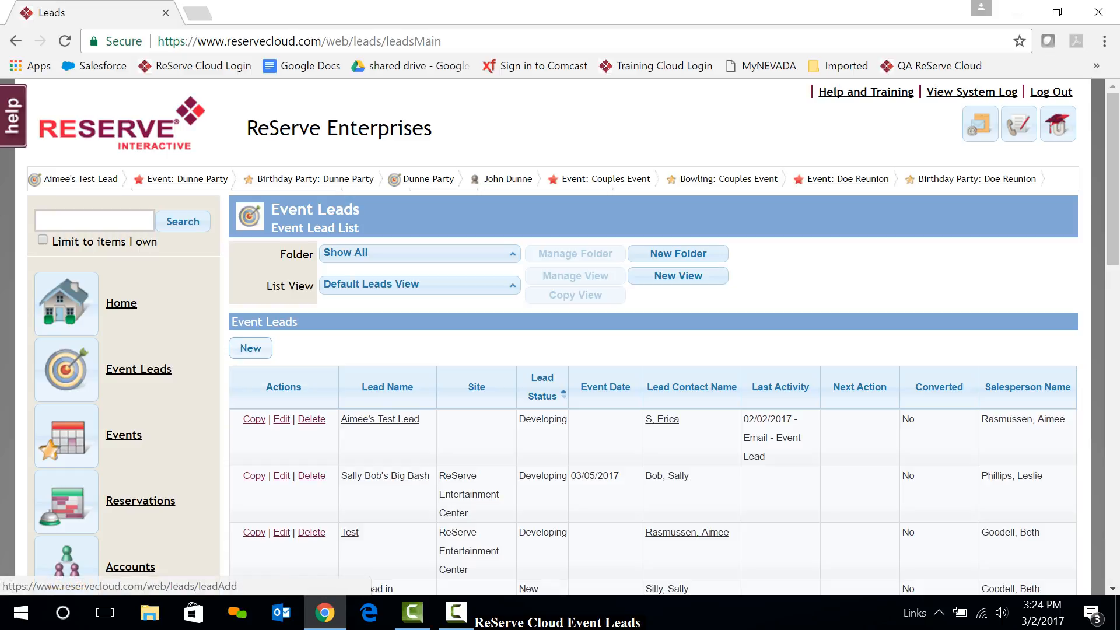
click(250, 347)
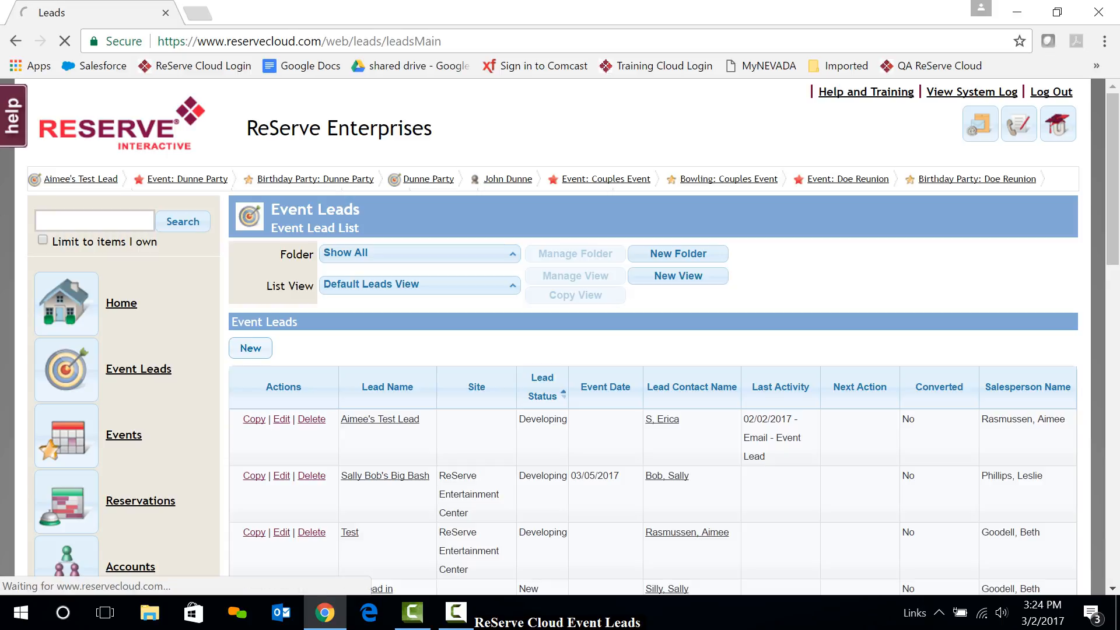
click(250, 348)
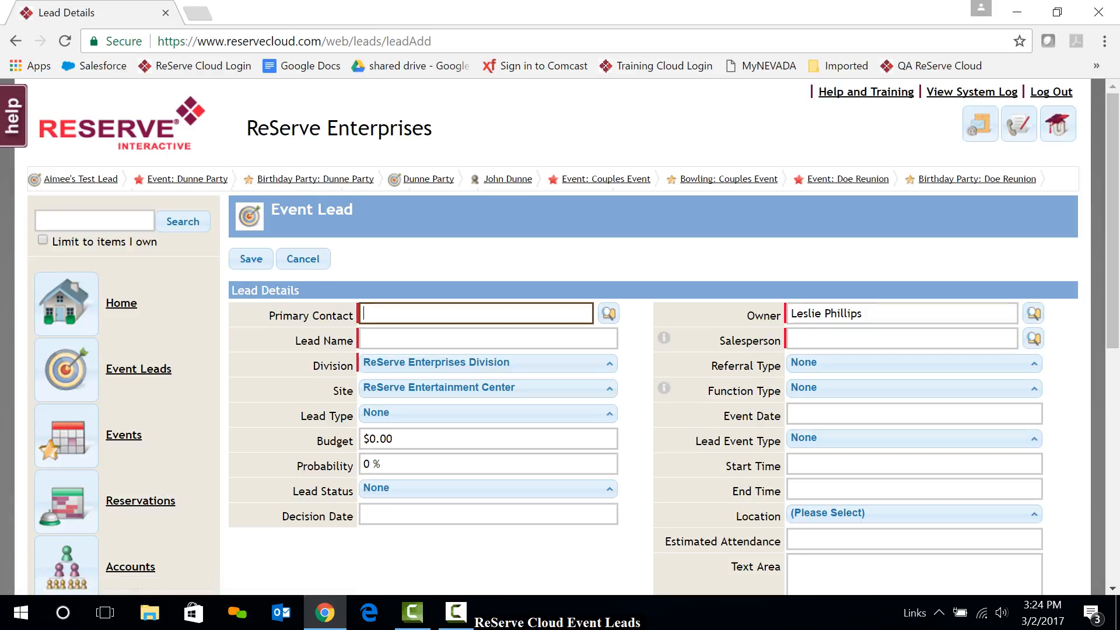
text(Sandy)
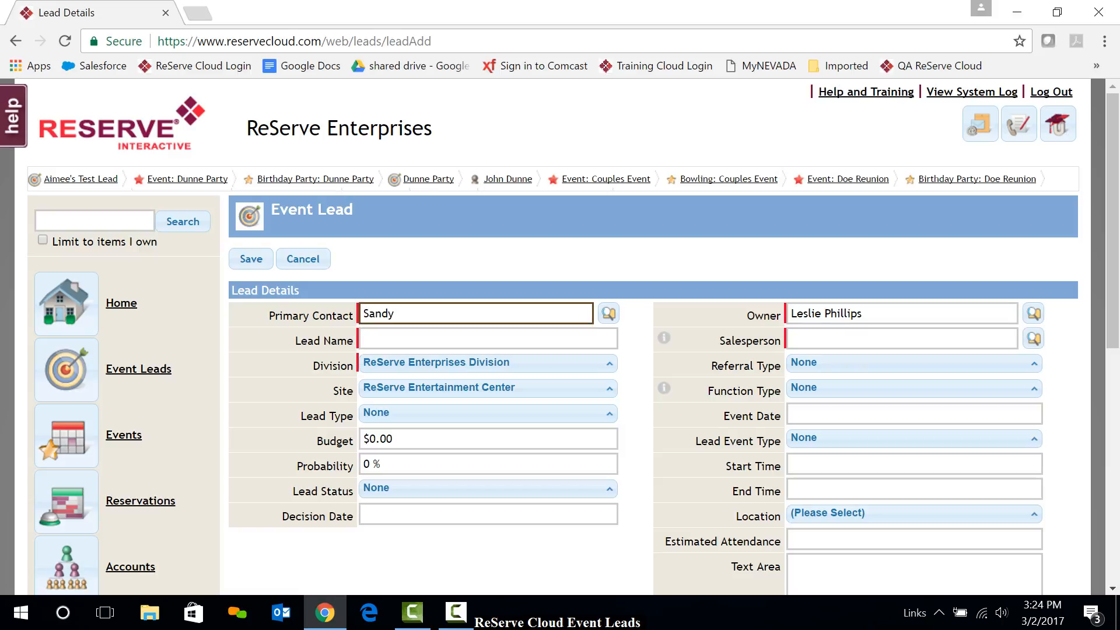
text(Duncan)
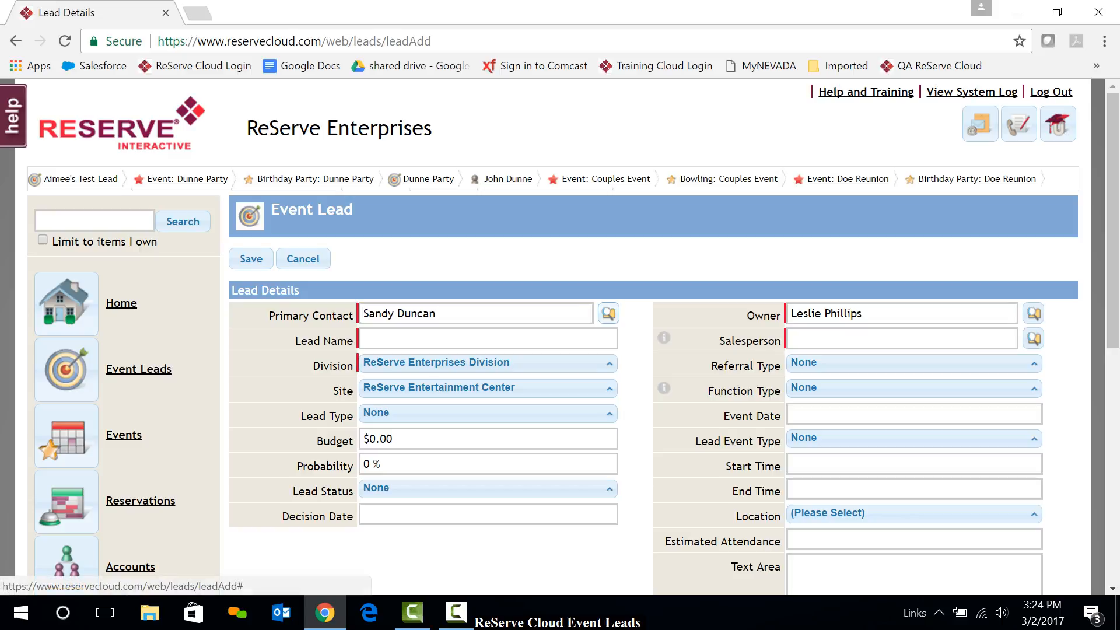
click(608, 313)
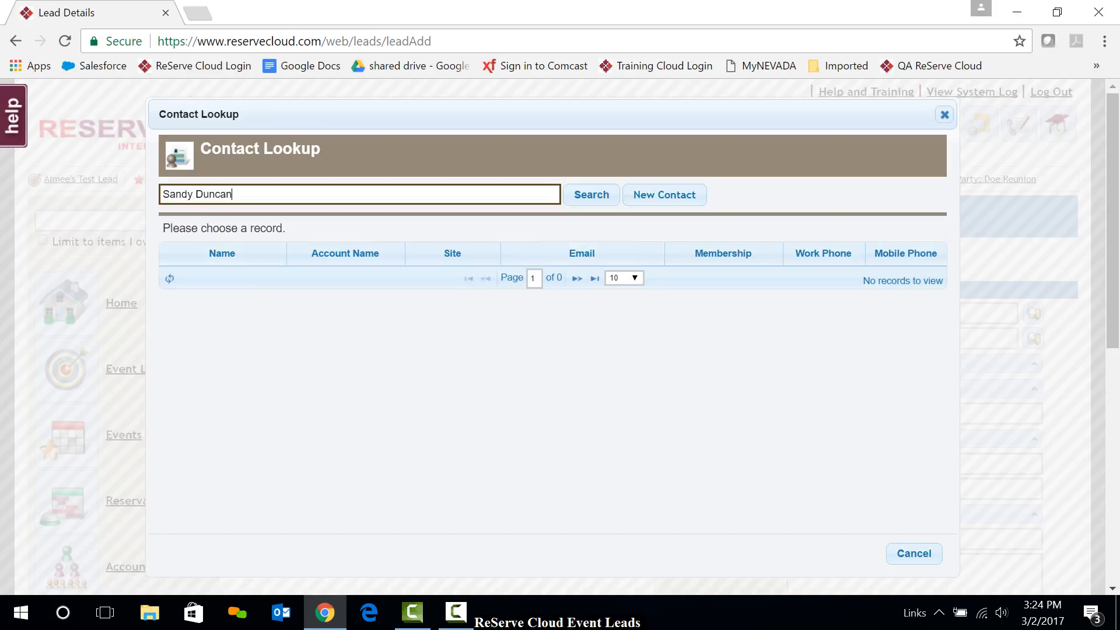
click(663, 194)
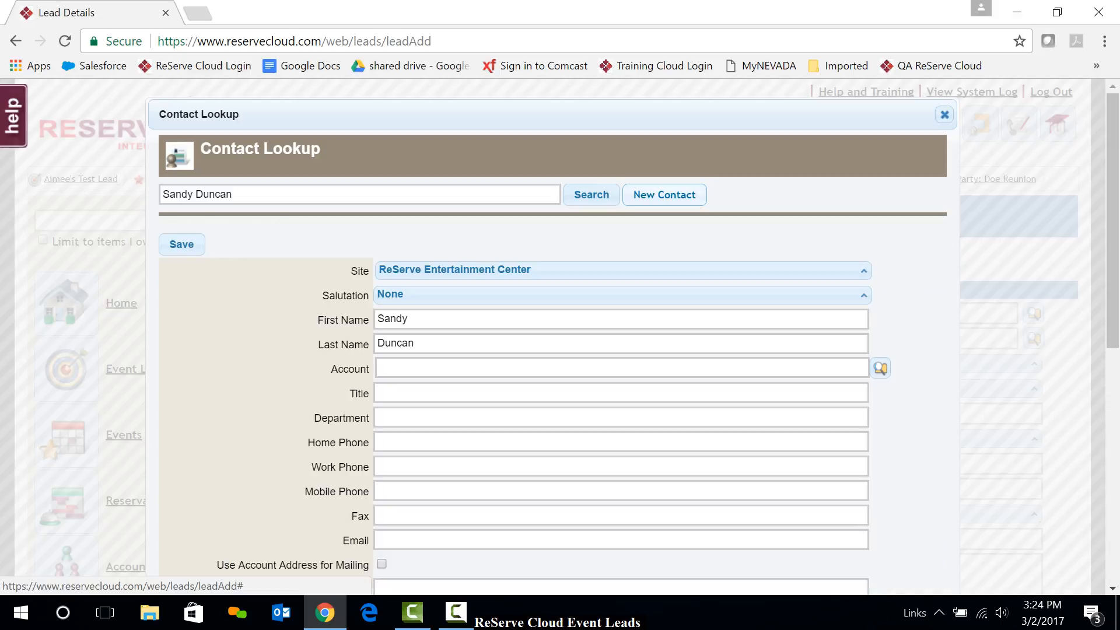
scroll(down, 3)
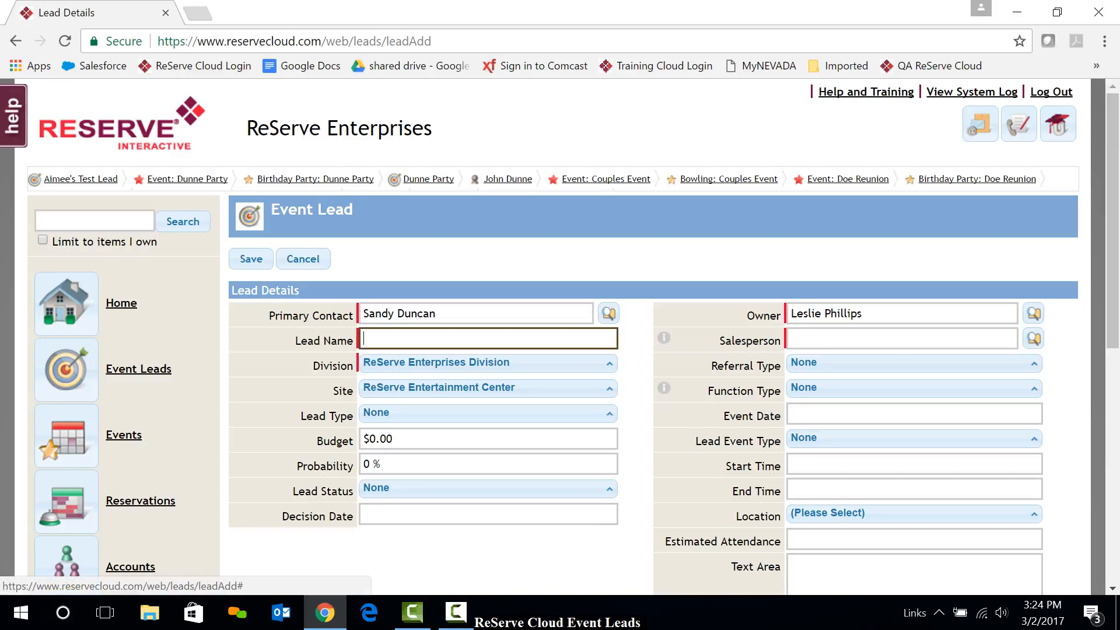
Name the lead 'Sandy's Party' and set its lead type to Cold Call
text(Sandy's Part)
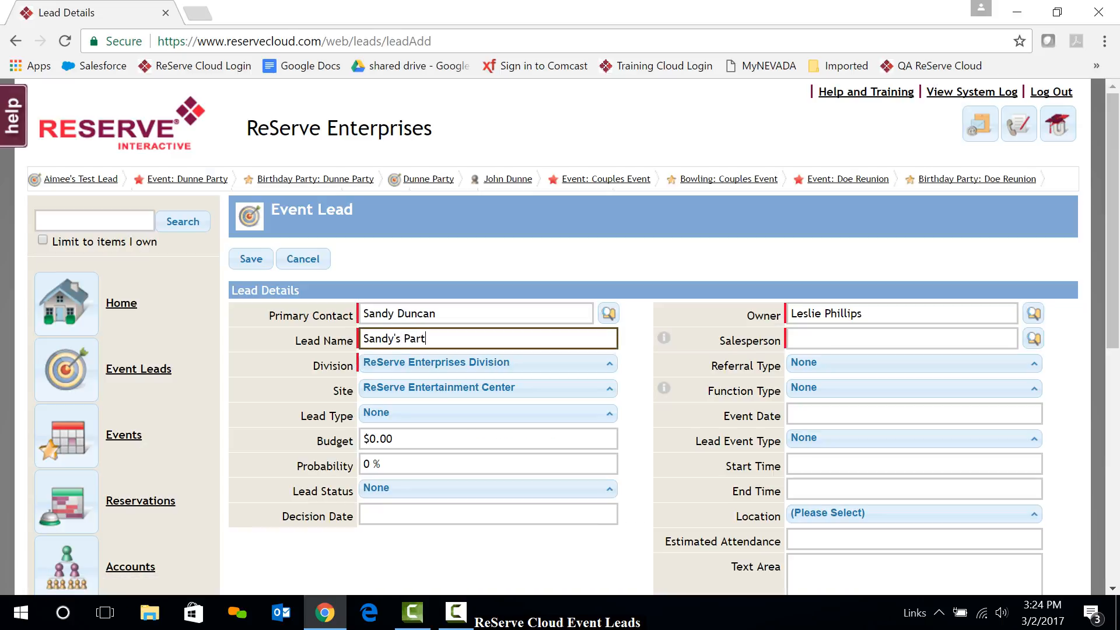
click(486, 413)
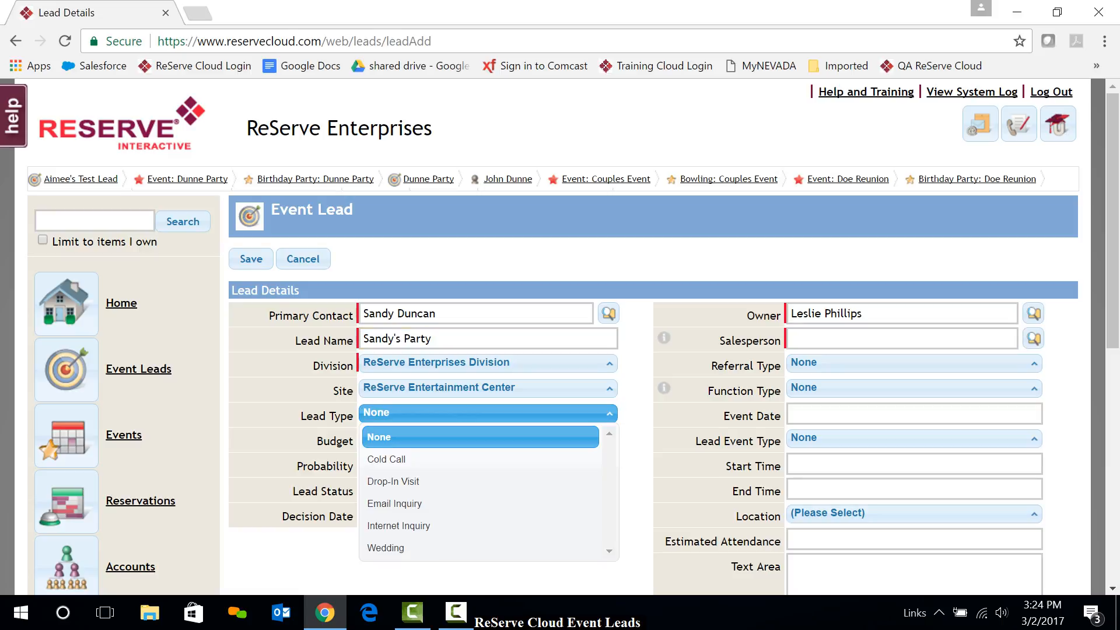
click(386, 459)
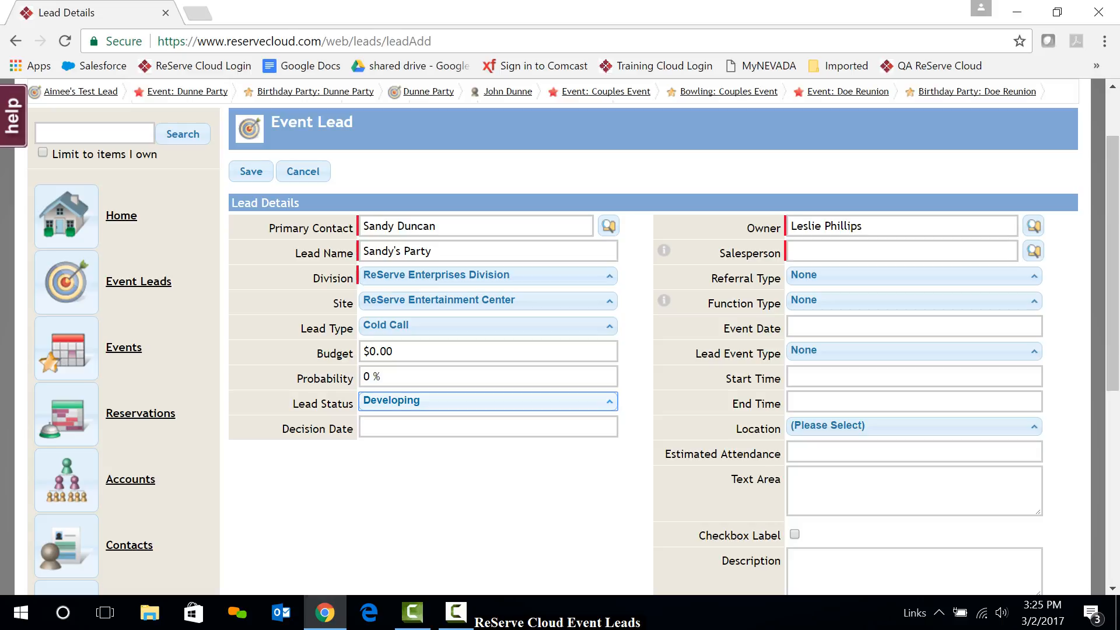
click(900, 251)
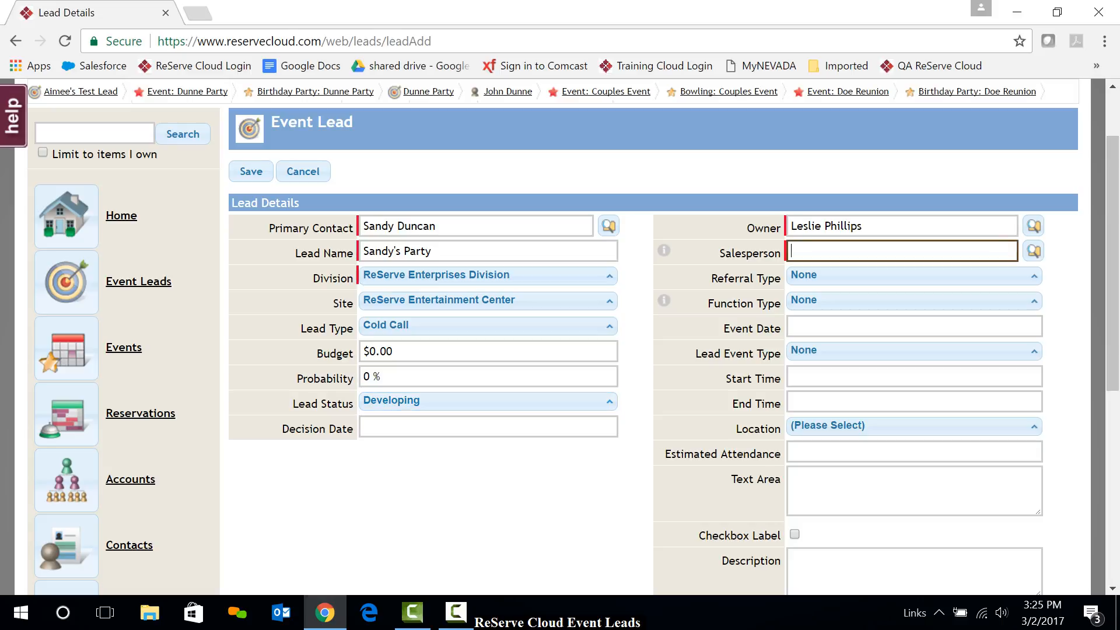
text(lese)
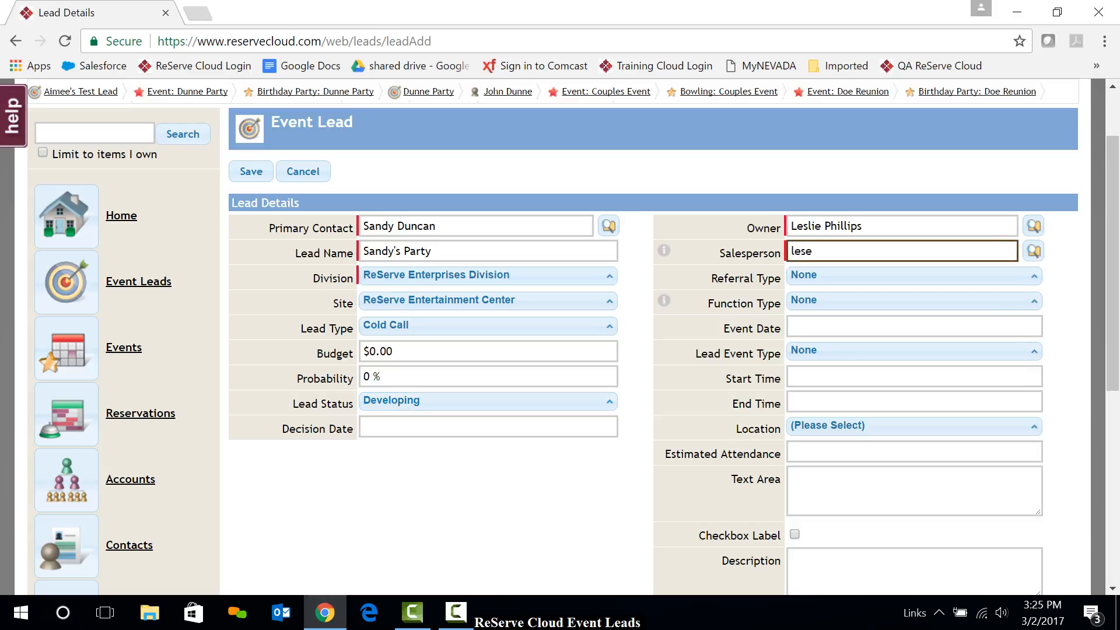
text(leslie Phillips)
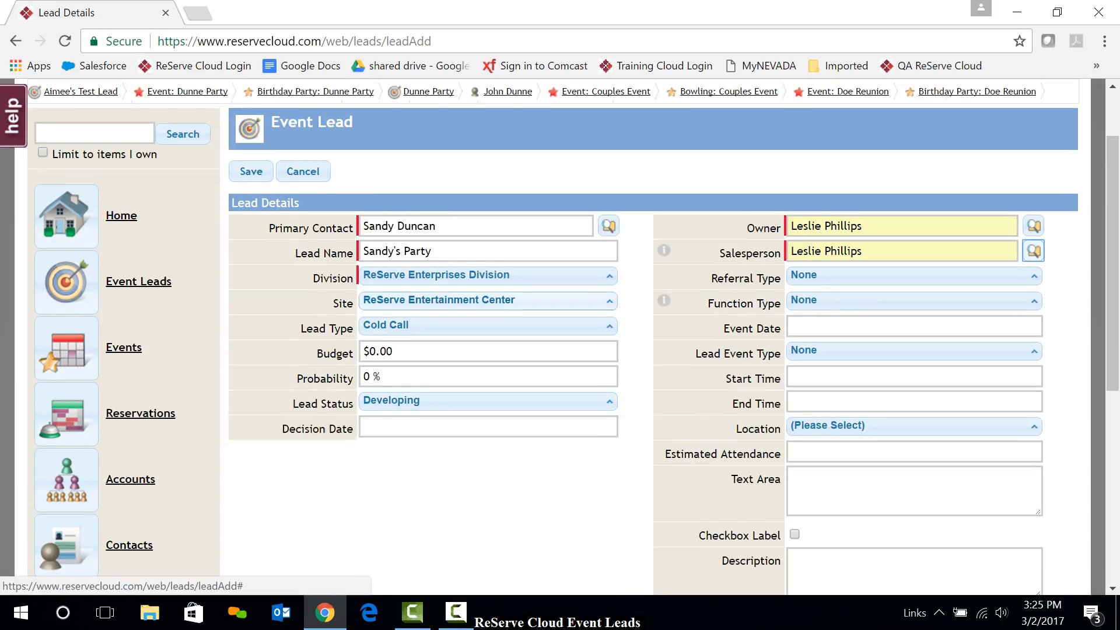
scroll(down, 3)
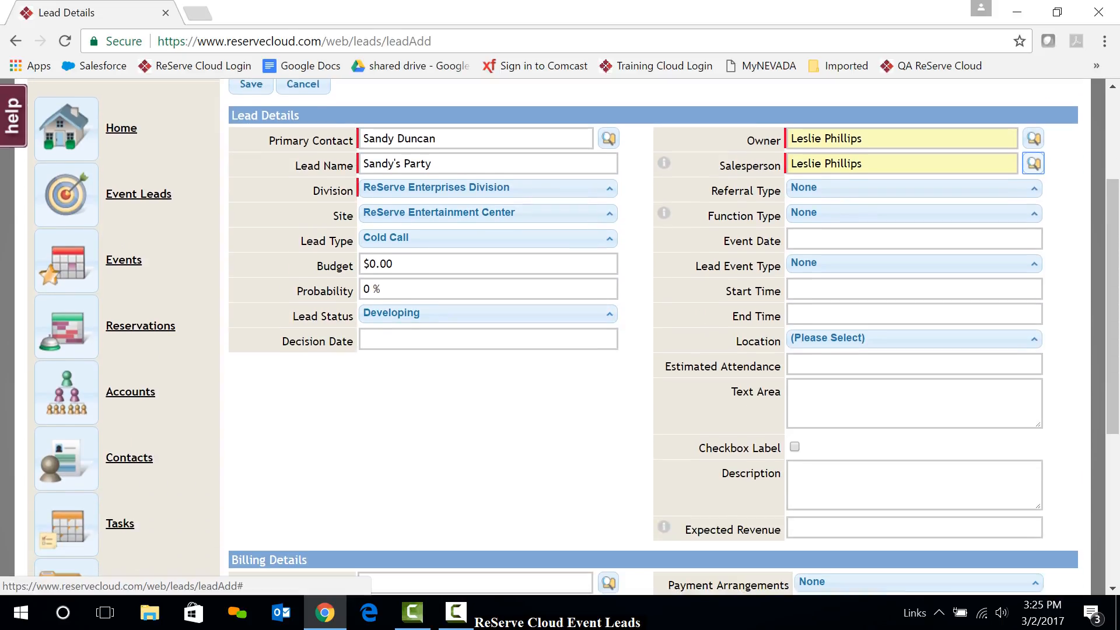
scroll(down, 3)
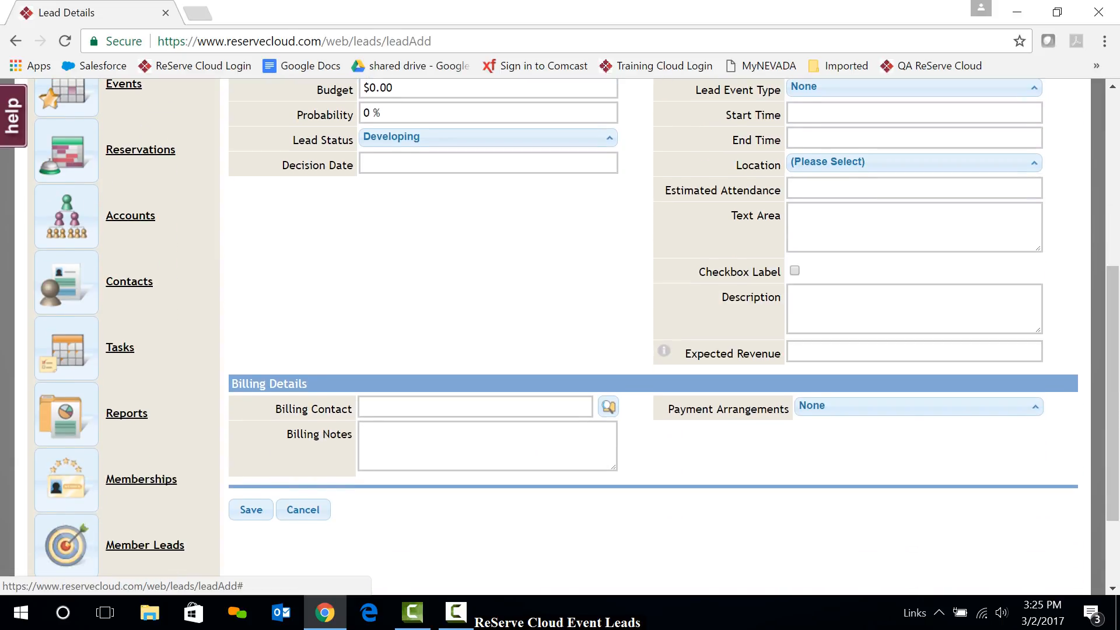
scroll(down, 3)
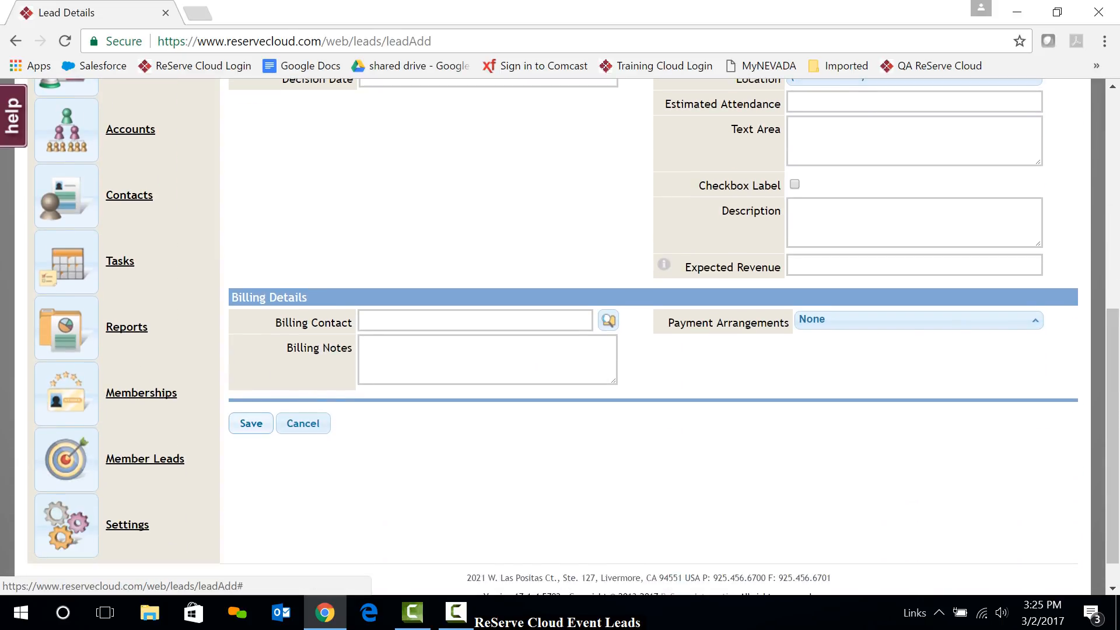
Save the Sandy's Party lead, then begin adding a menu in its Services section
click(250, 423)
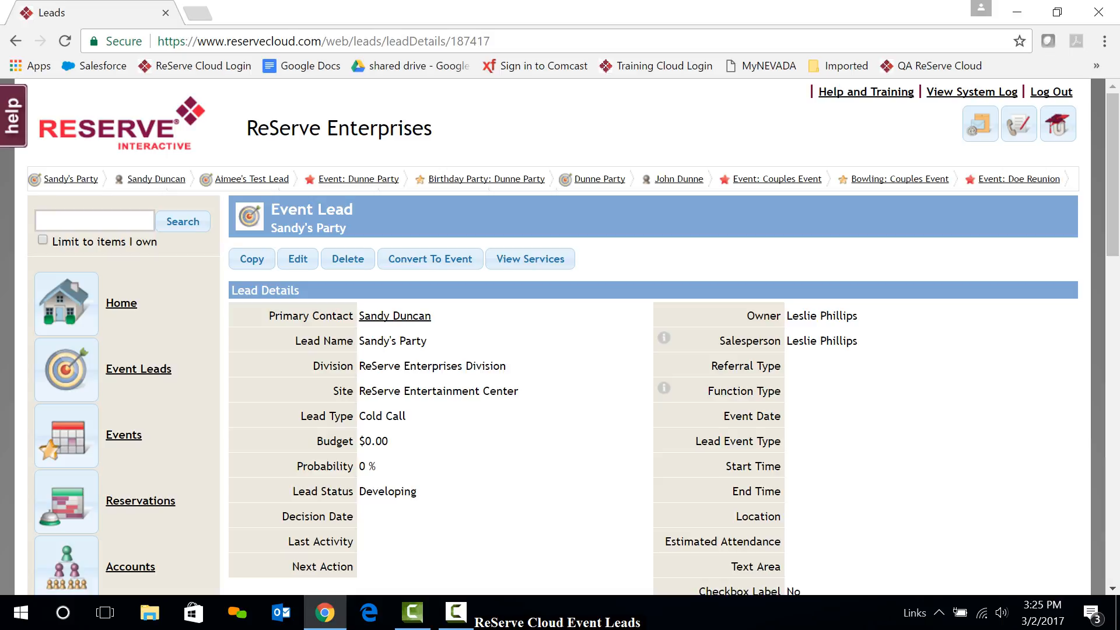
scroll(down, 3)
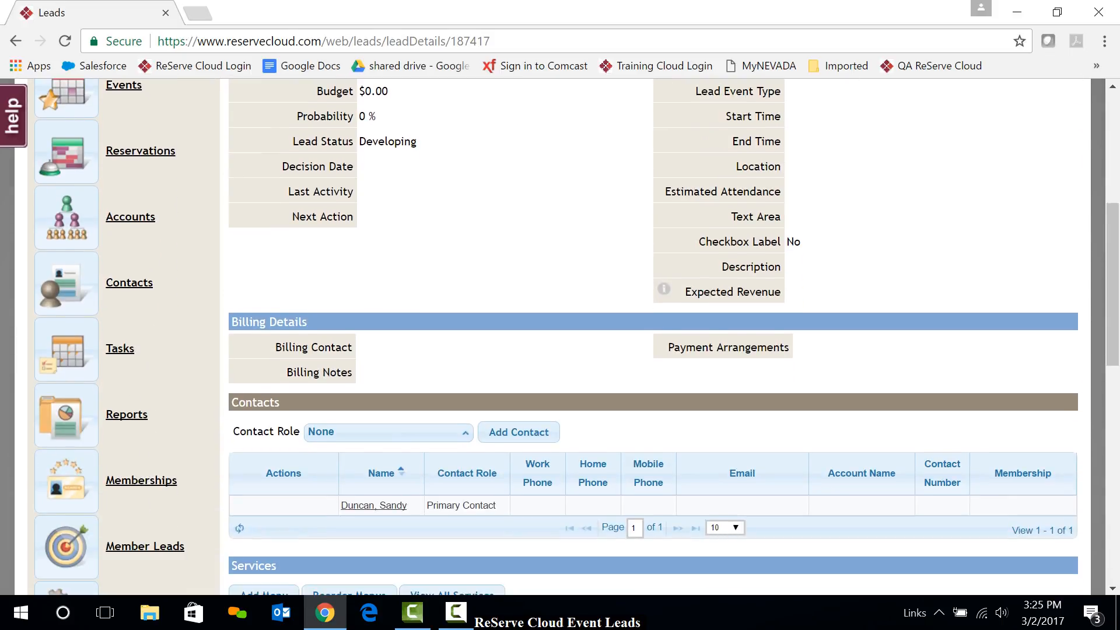
scroll(down, 3)
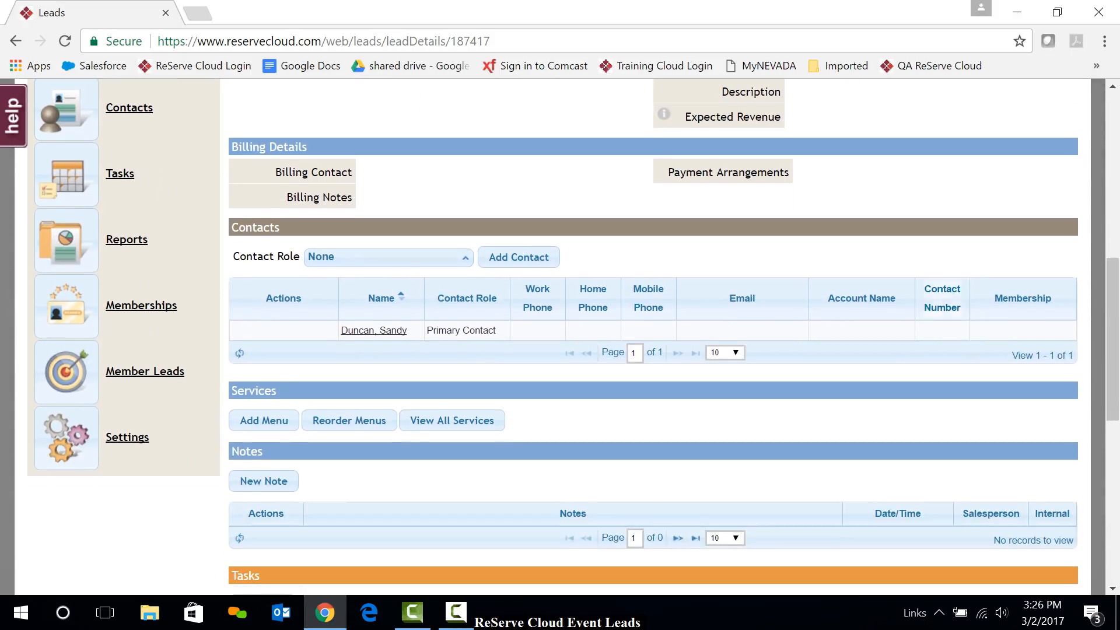
scroll(down, 3)
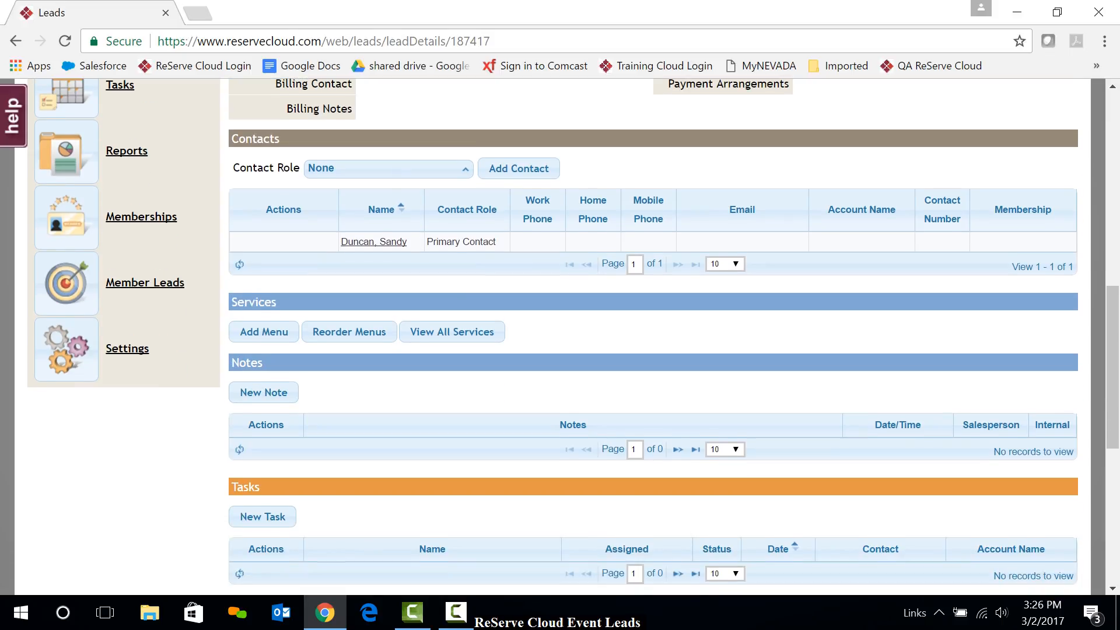
scroll(down, 3)
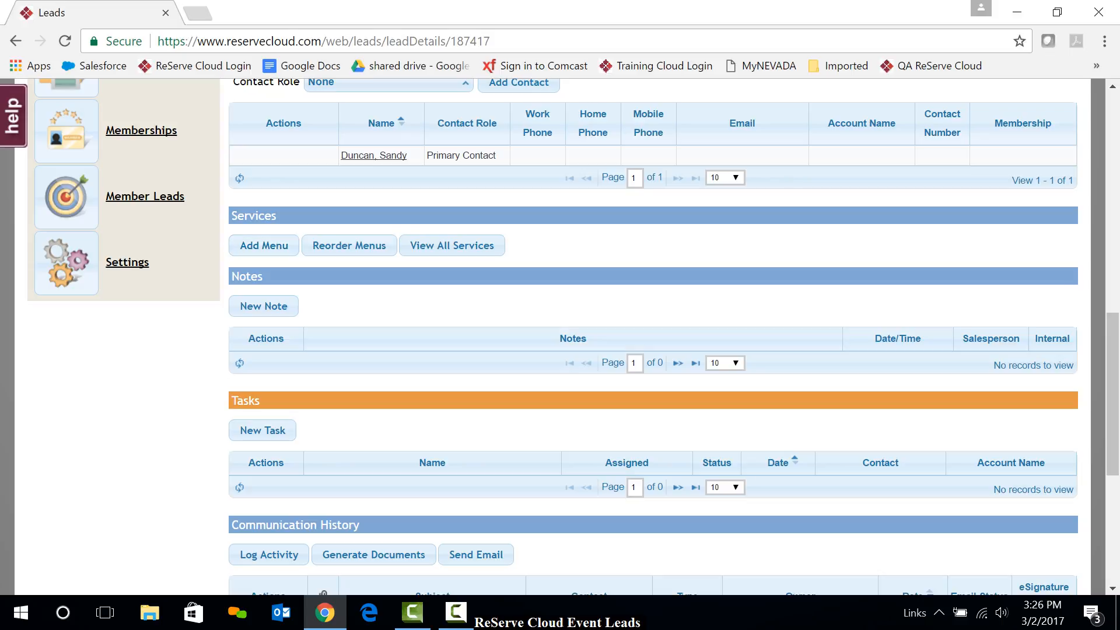
click(264, 245)
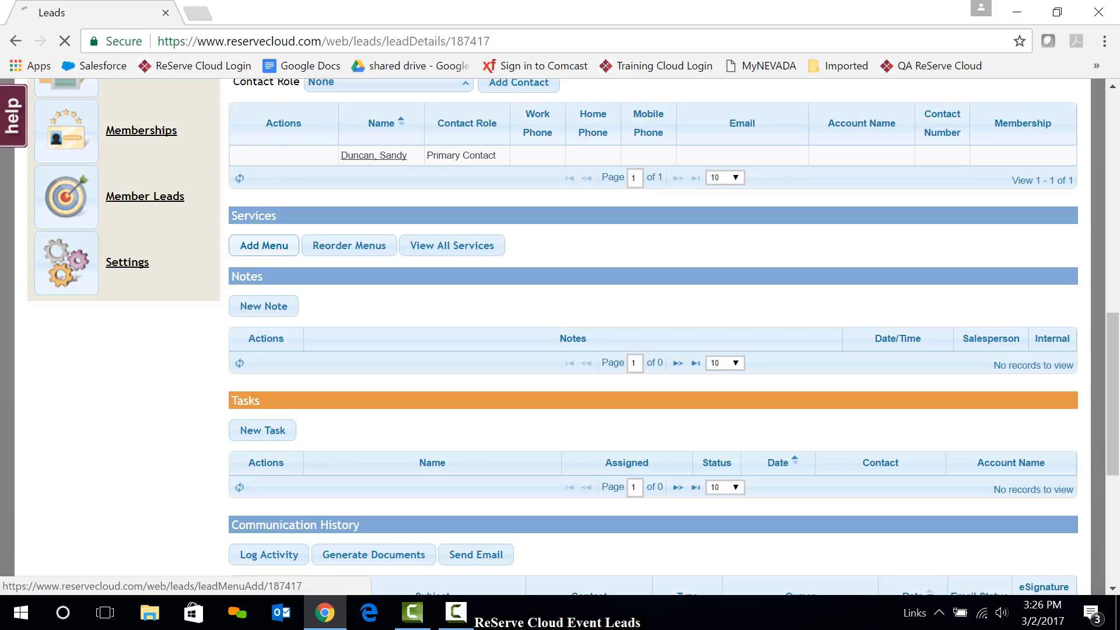
Add the A La Carte Custom Menu with Assorted Cookies and Brownies, and save it
click(263, 245)
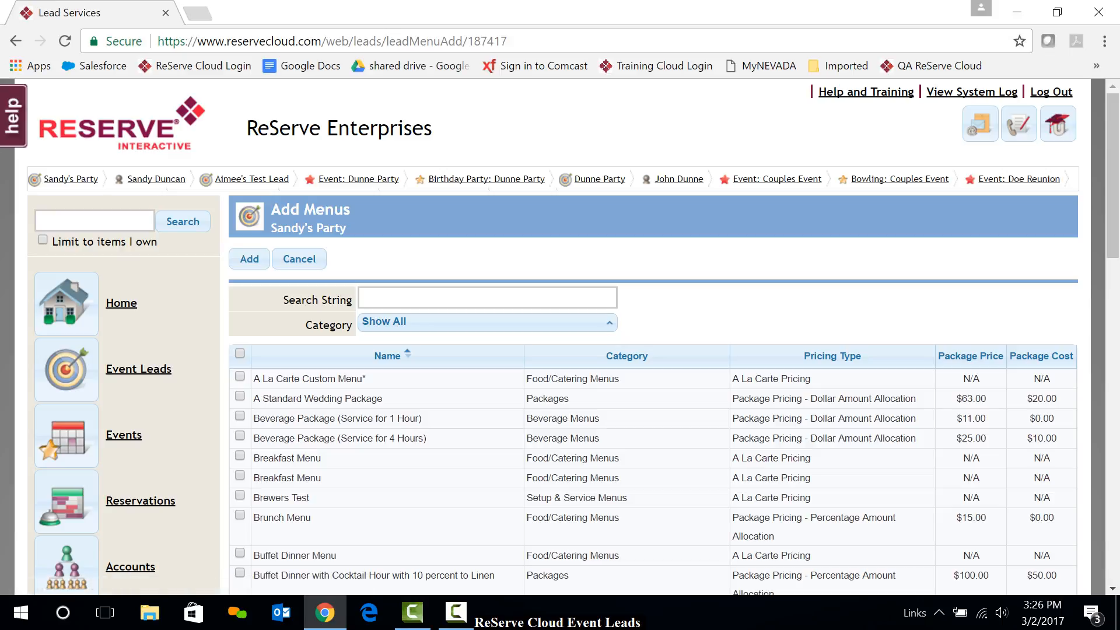
click(239, 377)
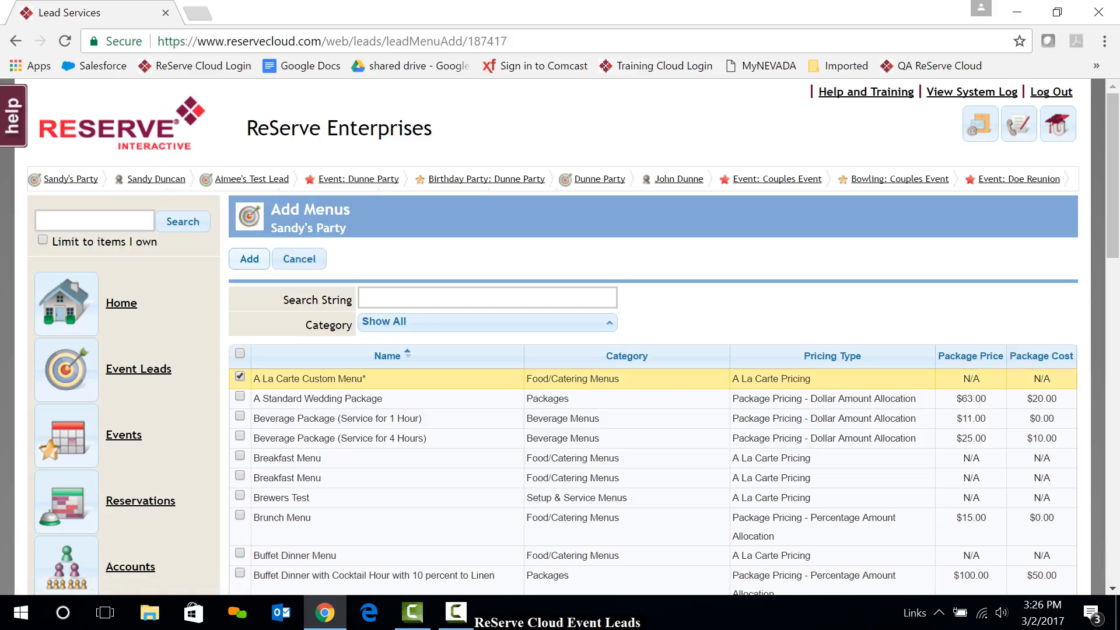
click(249, 259)
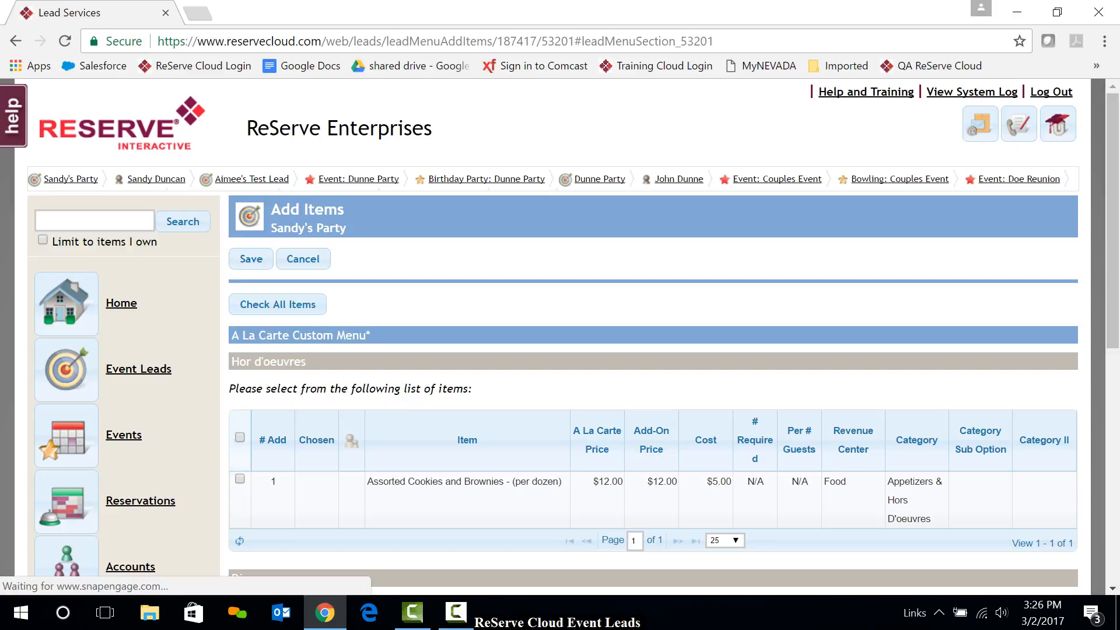
click(240, 482)
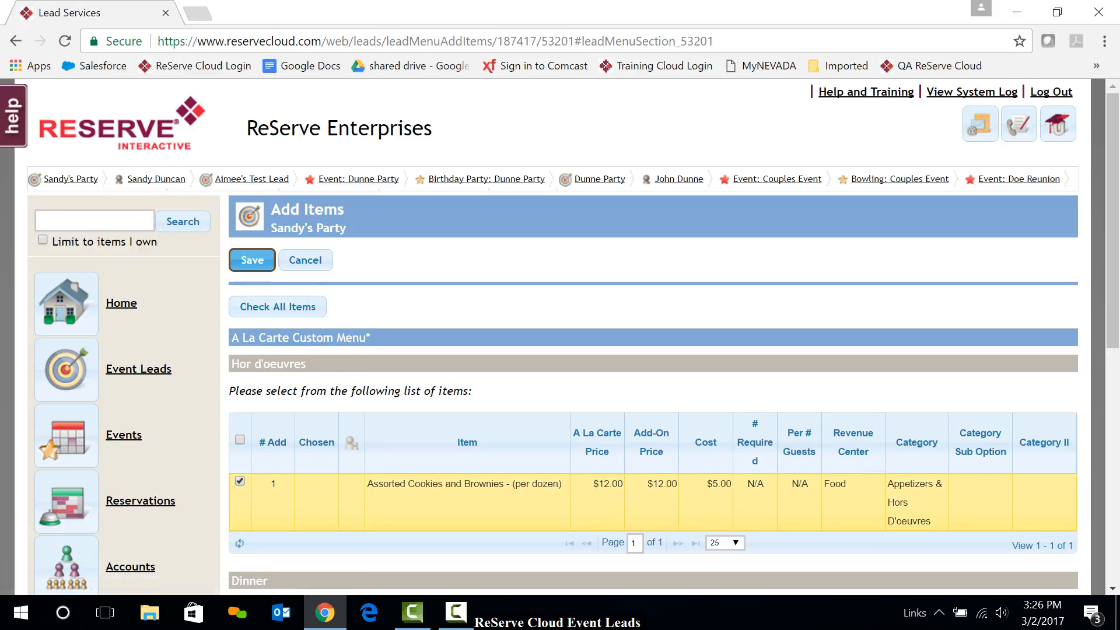
click(251, 259)
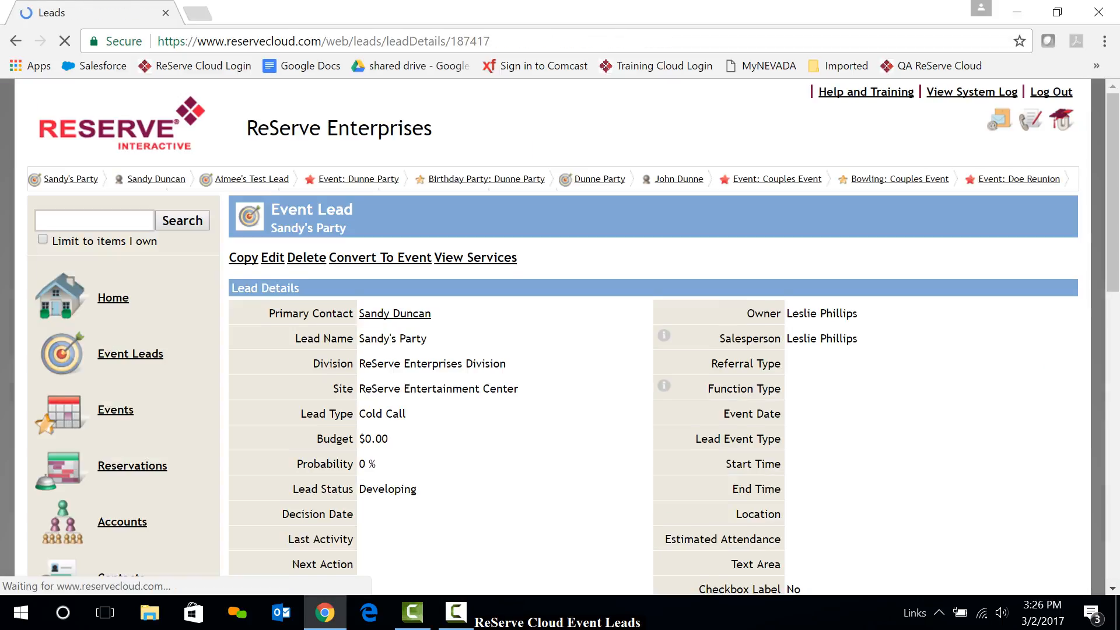
Scroll the lead page to review the Hor d'oeuvres service holding the A La Carte menu
scroll(down, 3)
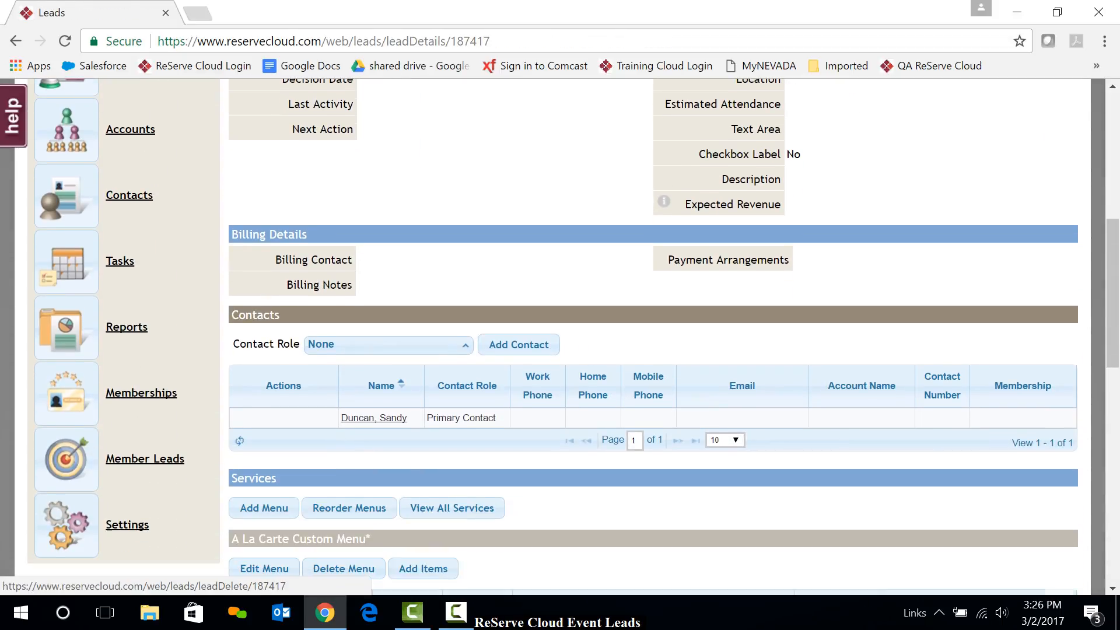
scroll(down, 3)
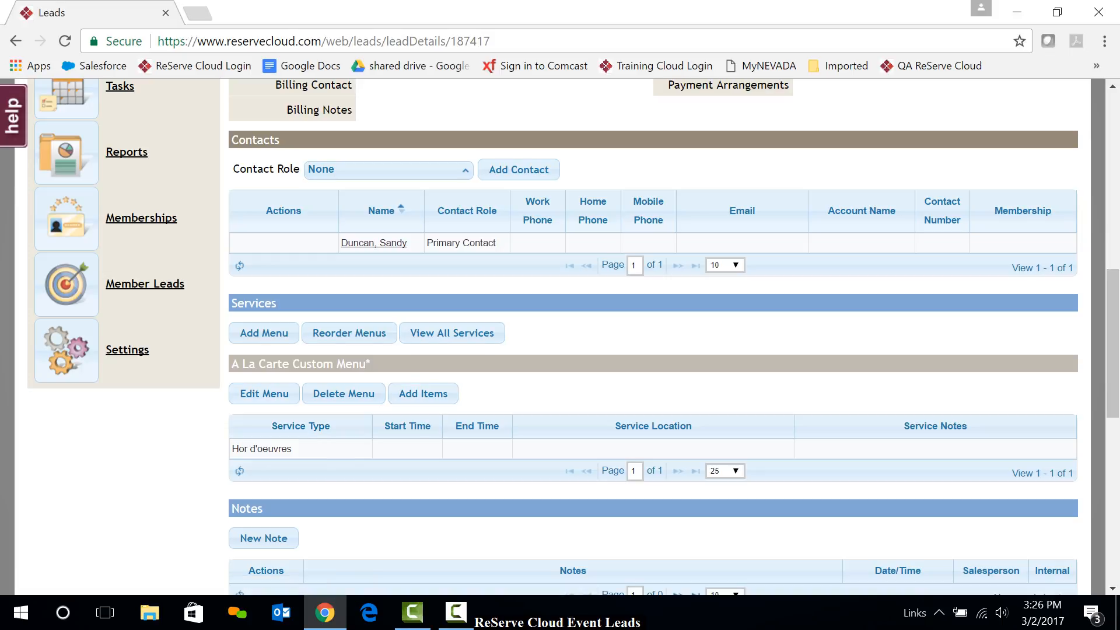
scroll(down, 3)
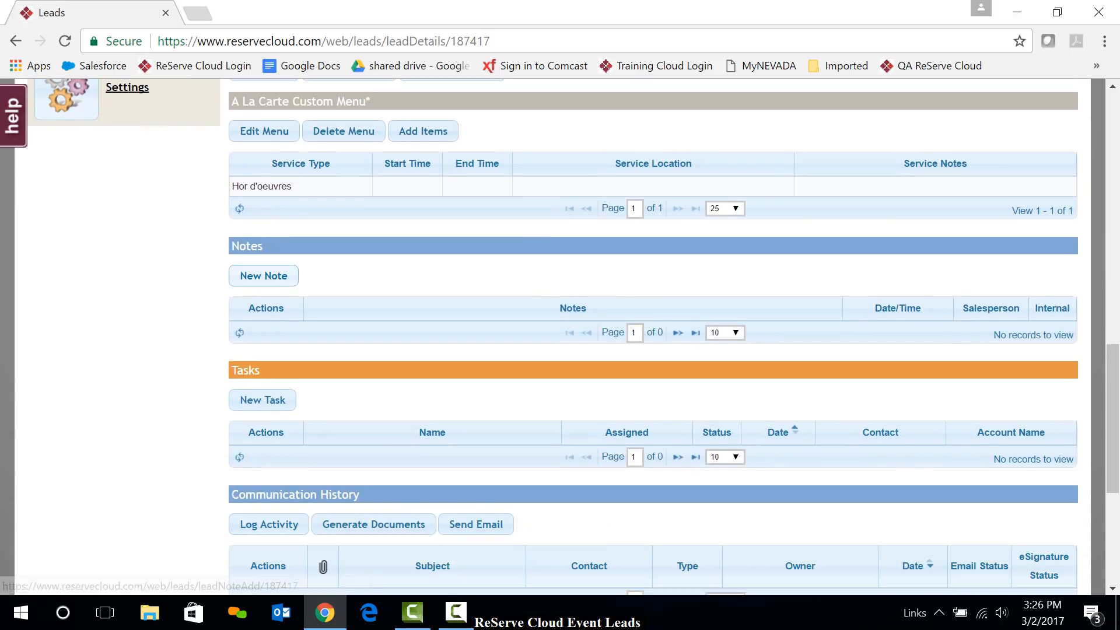
scroll(down, 3)
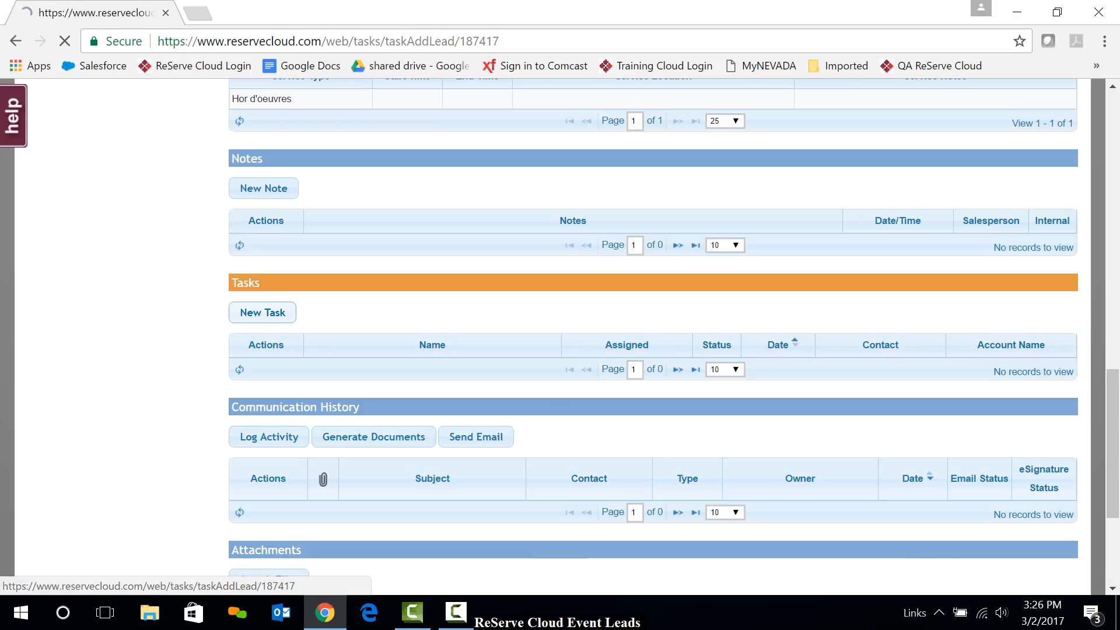
Create a lead task dated 03/06/2017 named 'Lead follow up'
click(262, 312)
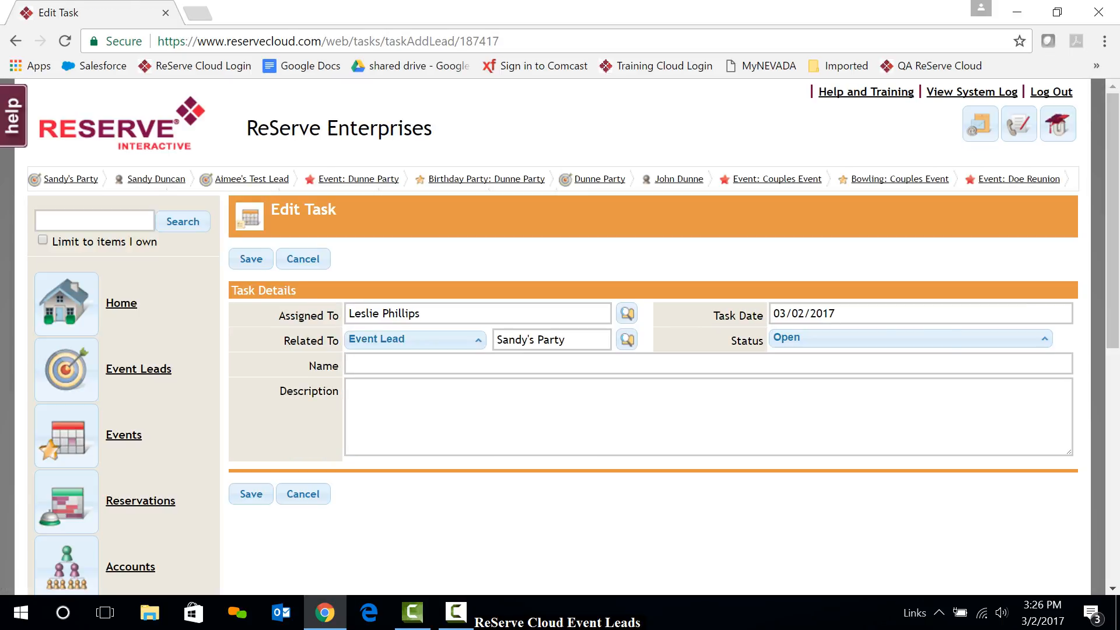
click(919, 314)
text(L)
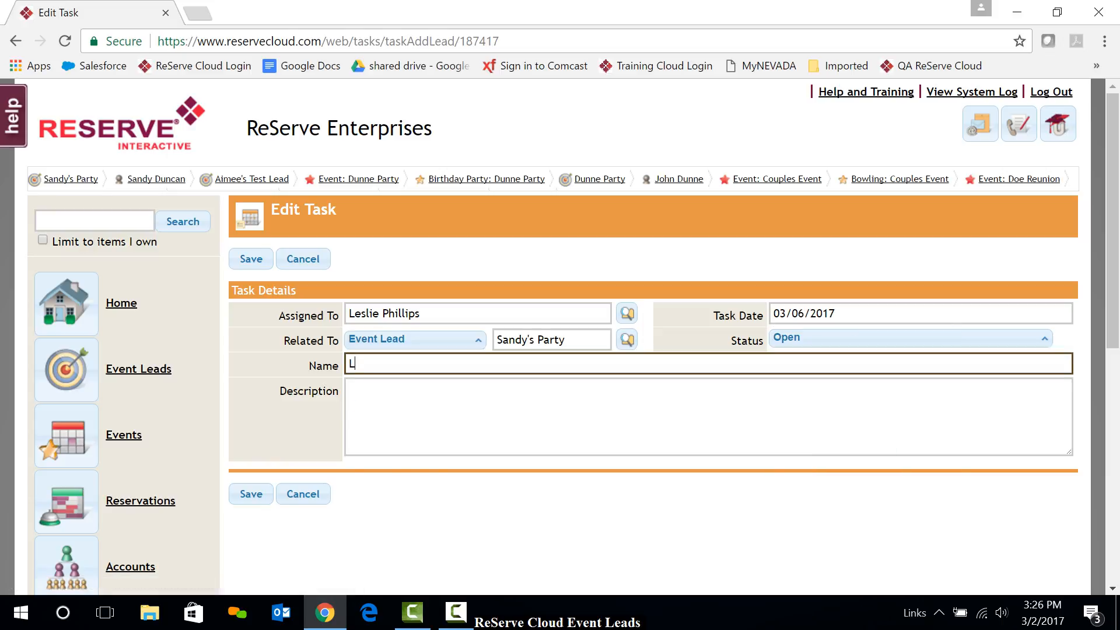
text(ead)
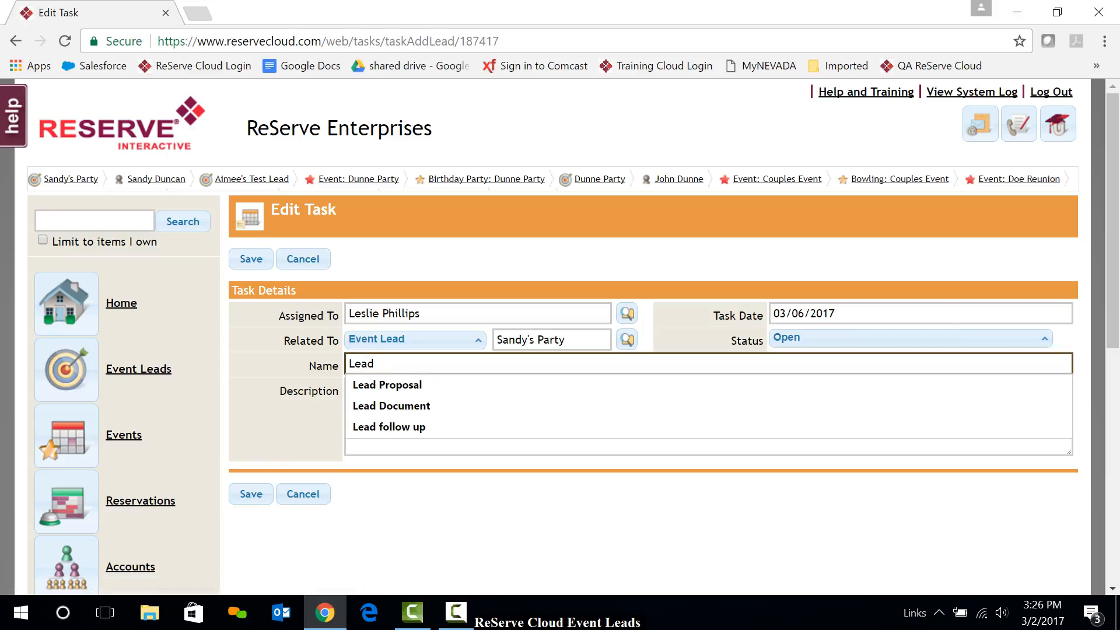
click(389, 426)
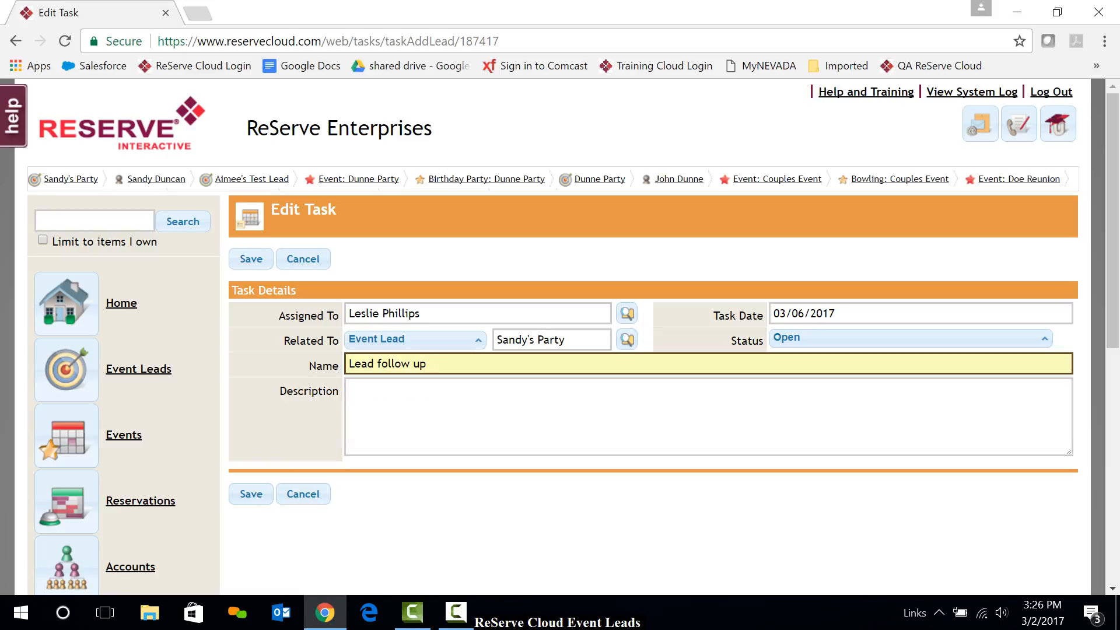
Save the Lead follow up task and scroll to the lead's Tasks list
click(250, 259)
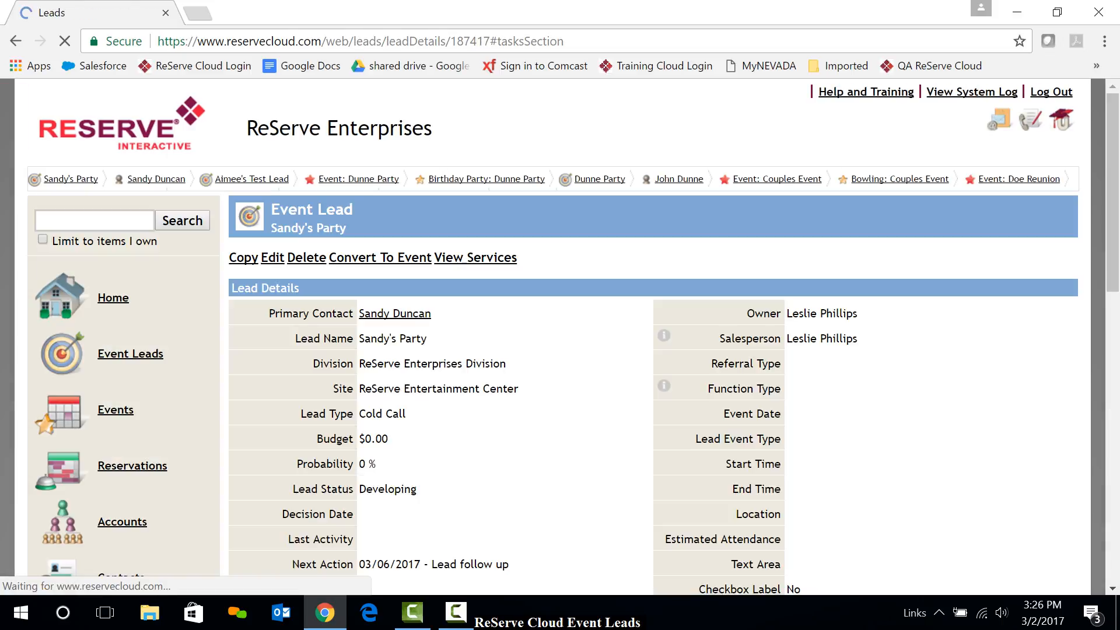
scroll(down, 3)
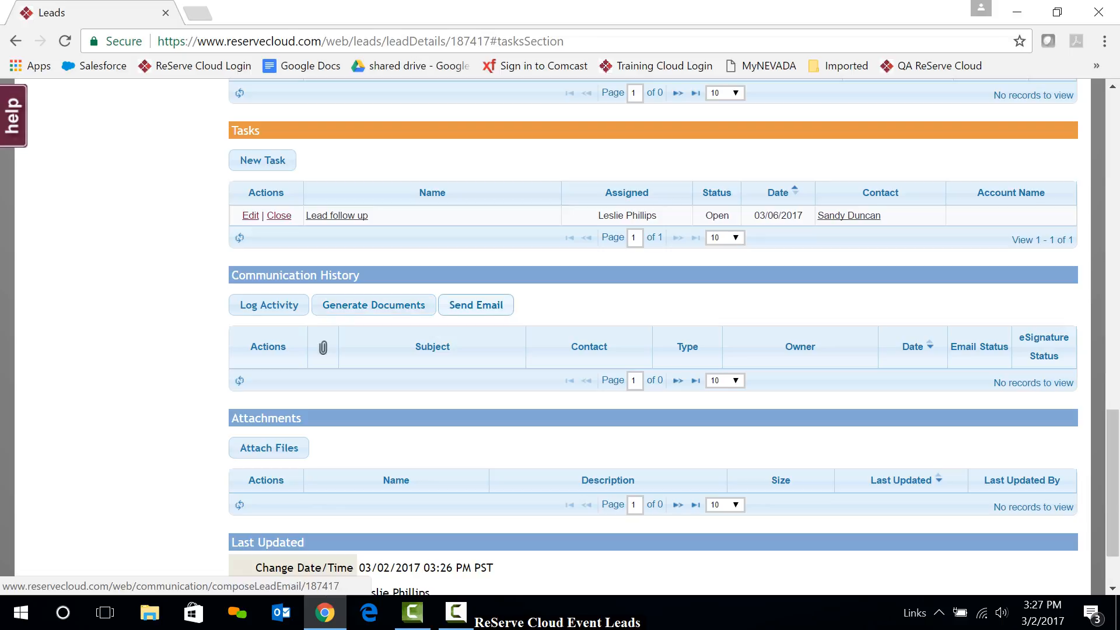
click(475, 306)
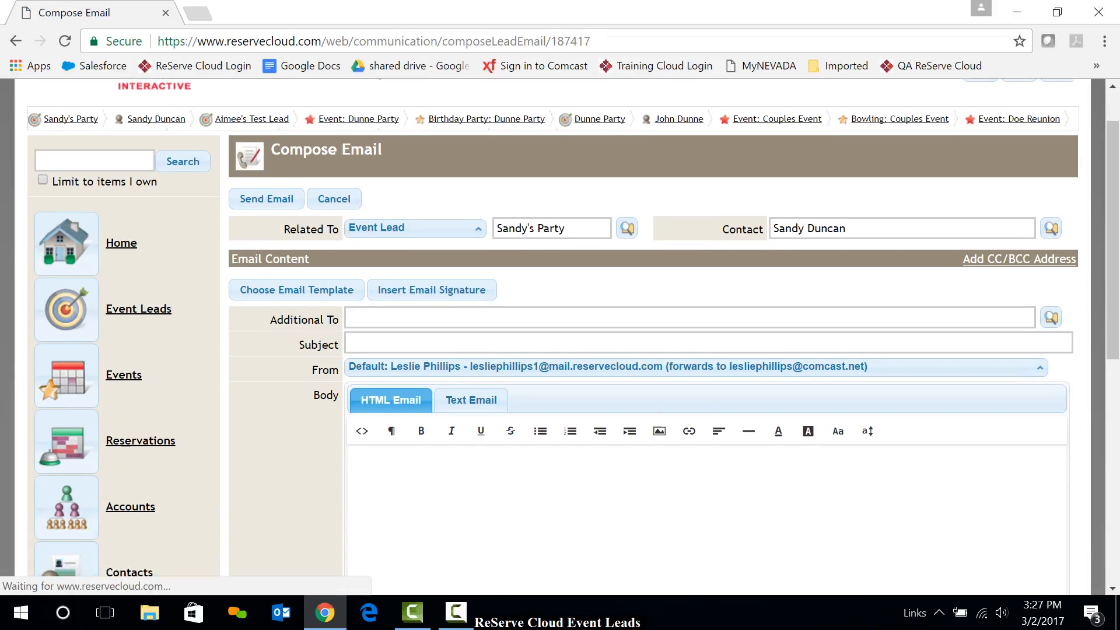
click(294, 290)
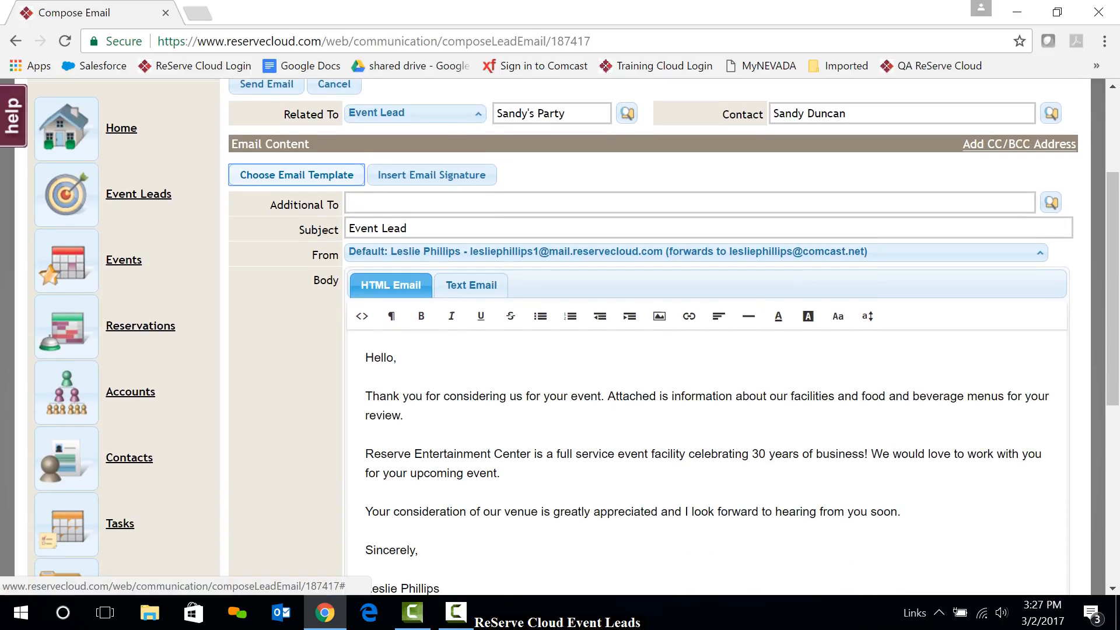
scroll(down, 3)
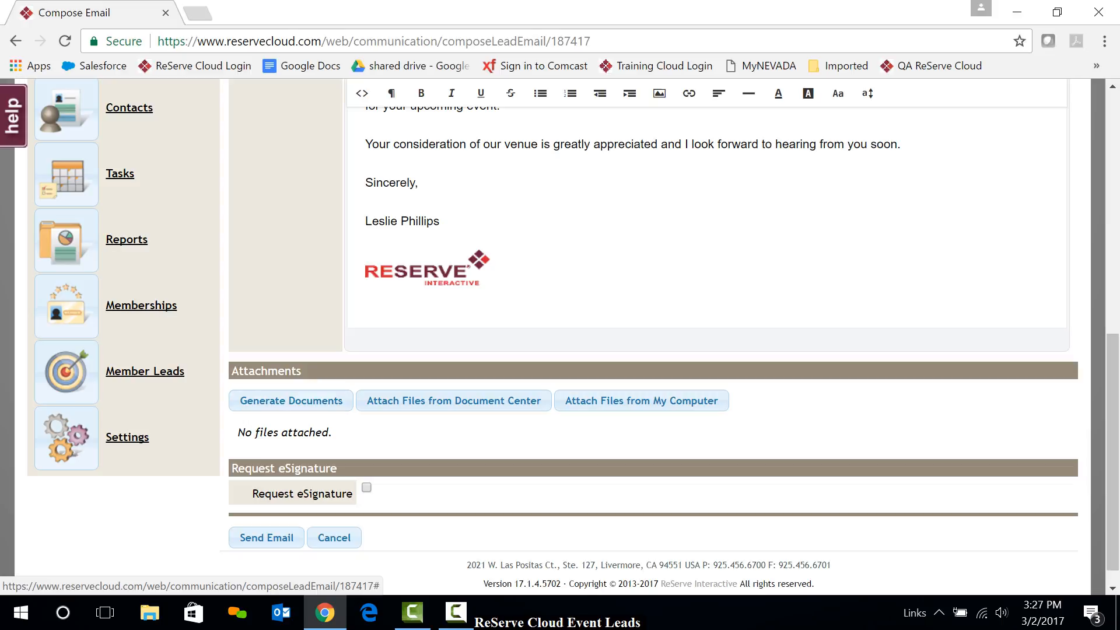
click(333, 537)
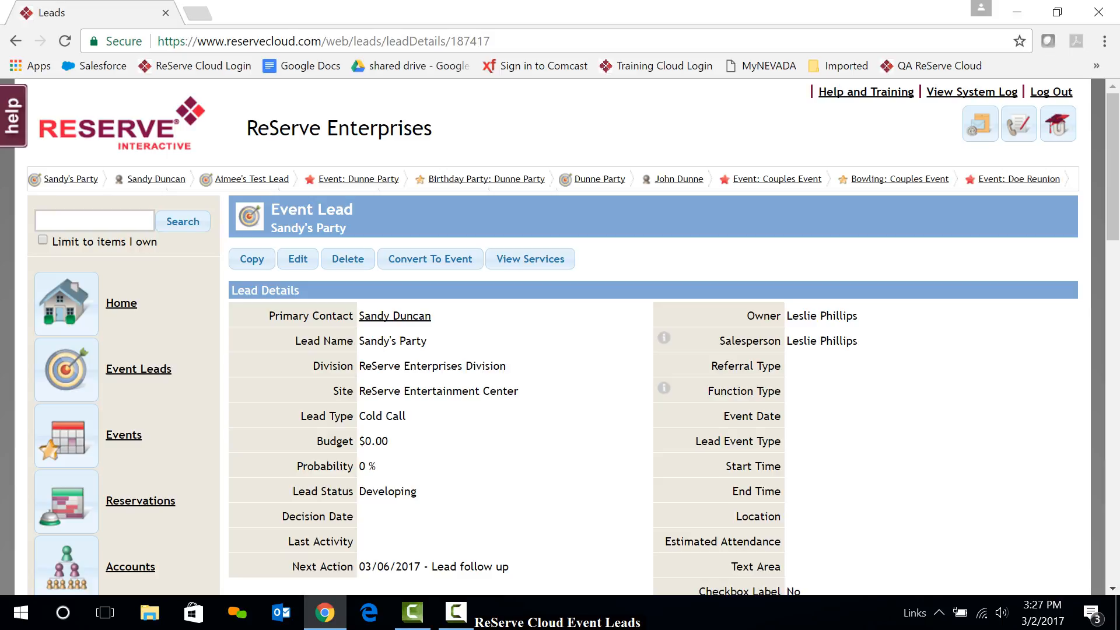
Edit the lead, change Lead Status to Closed Won, and save
click(296, 259)
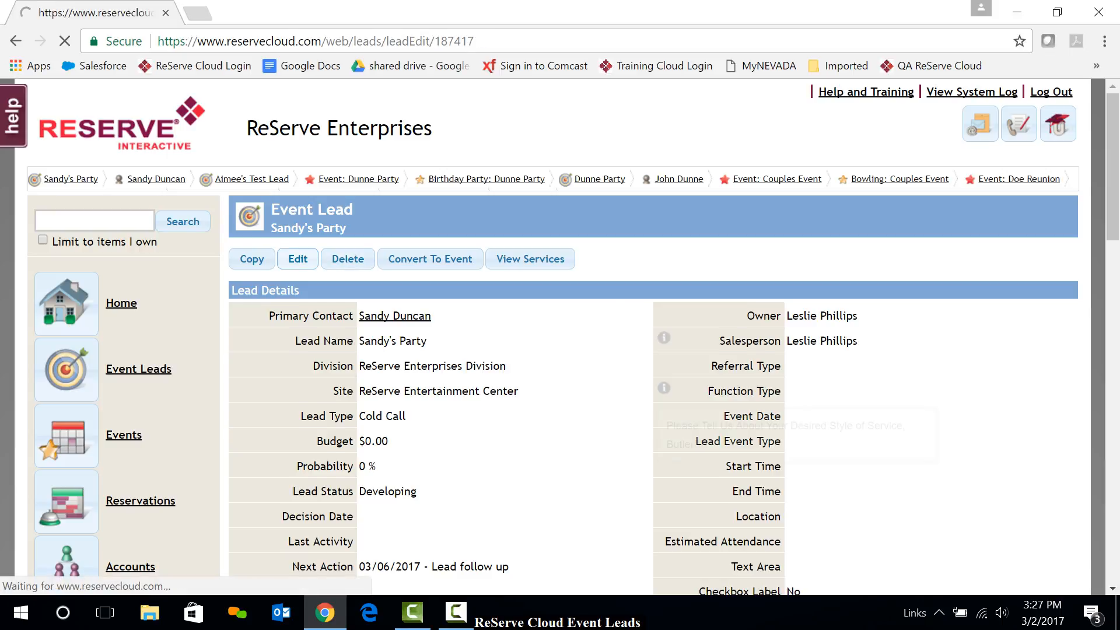
click(297, 258)
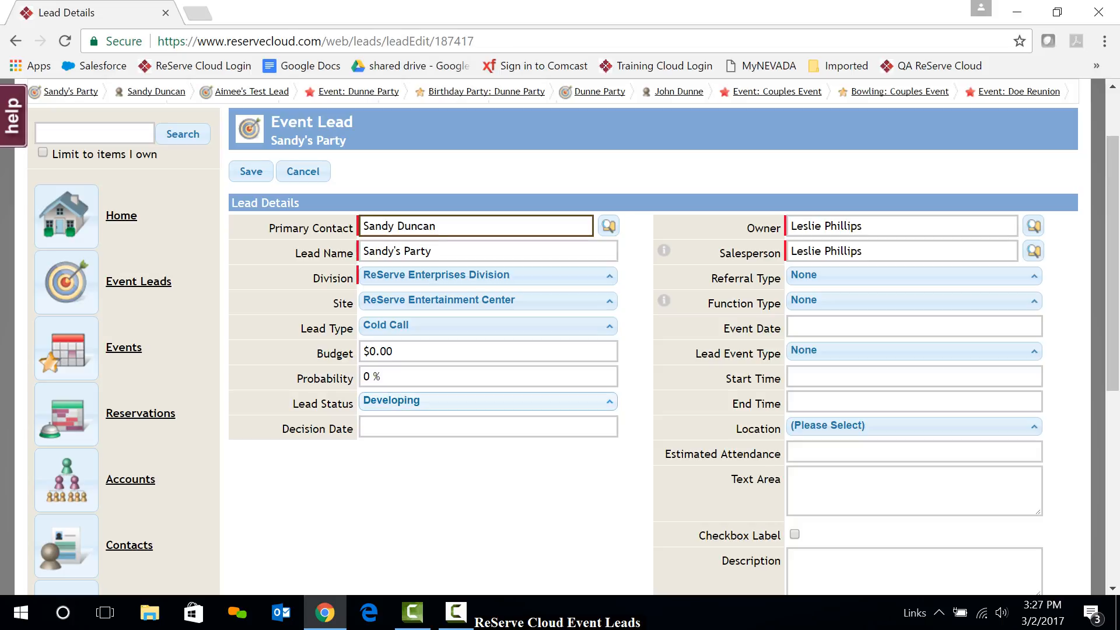
click(488, 401)
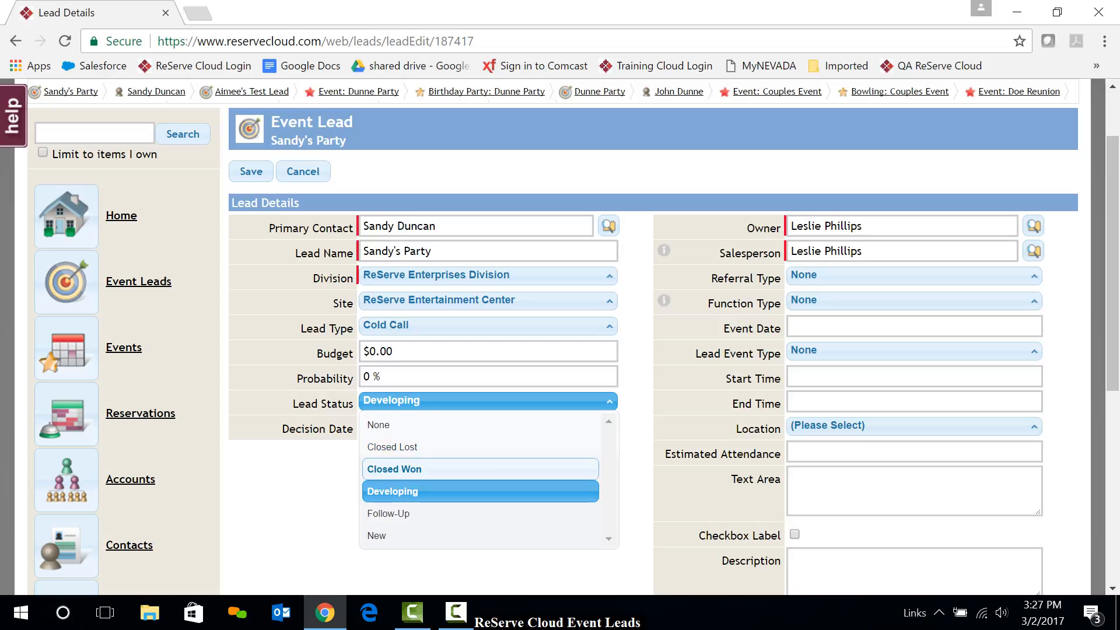
click(394, 469)
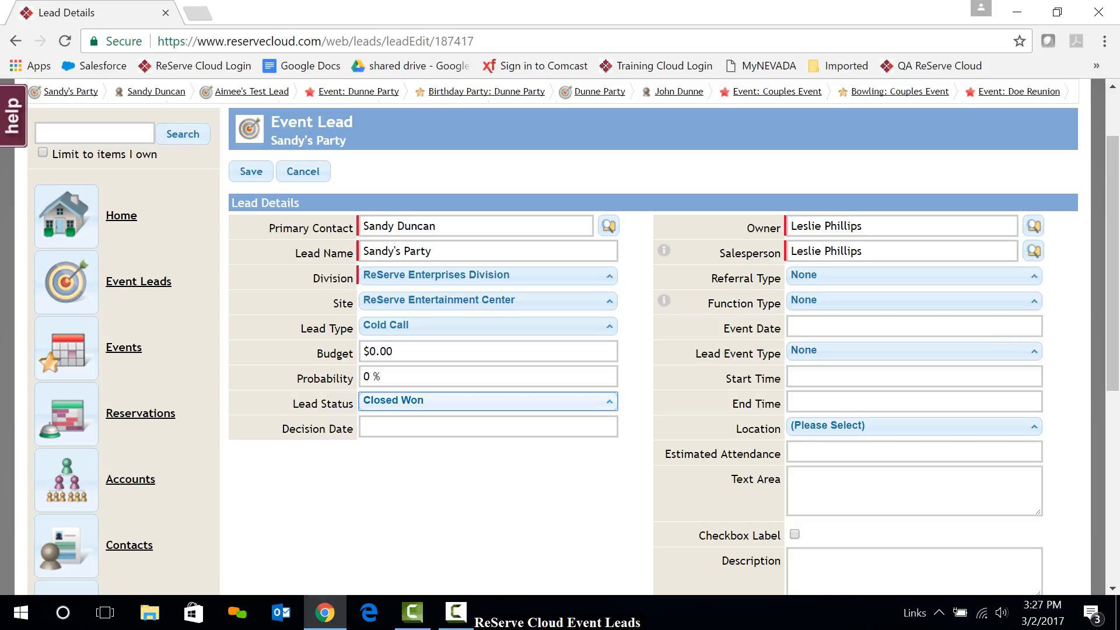
click(250, 171)
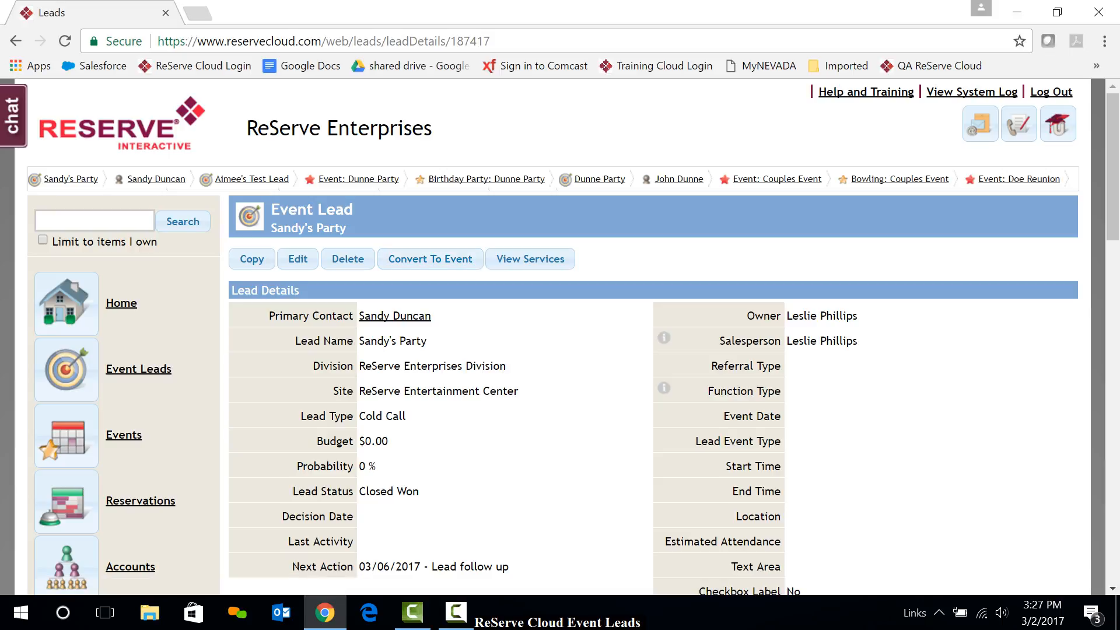
mouse_move(429, 258)
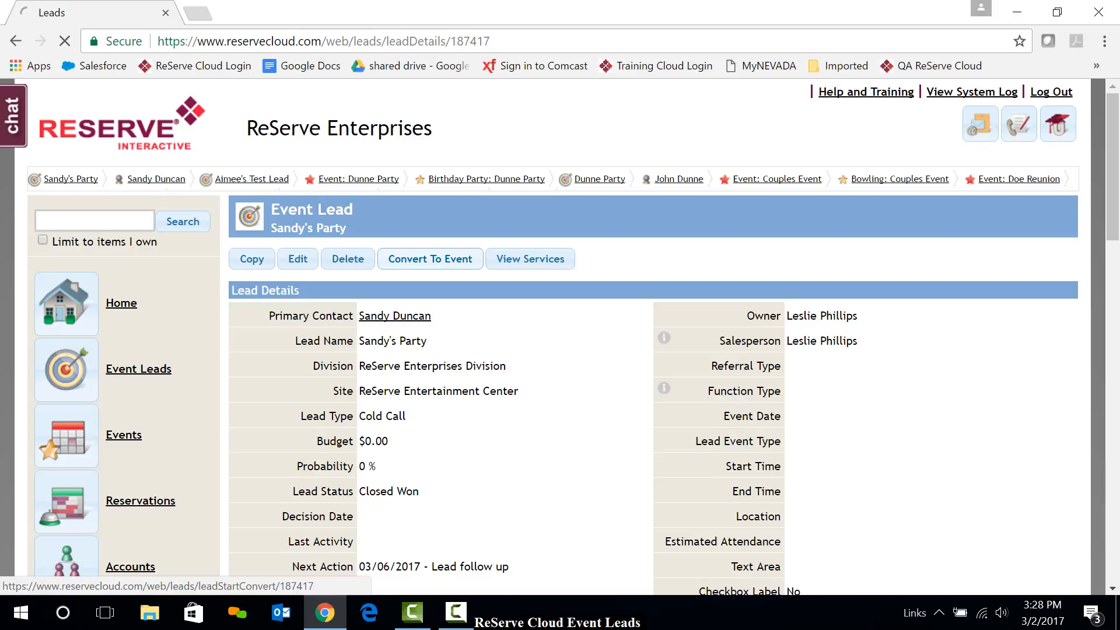
Convert Sandy's Party to an event, keeping contacts, notes and services copied
click(429, 258)
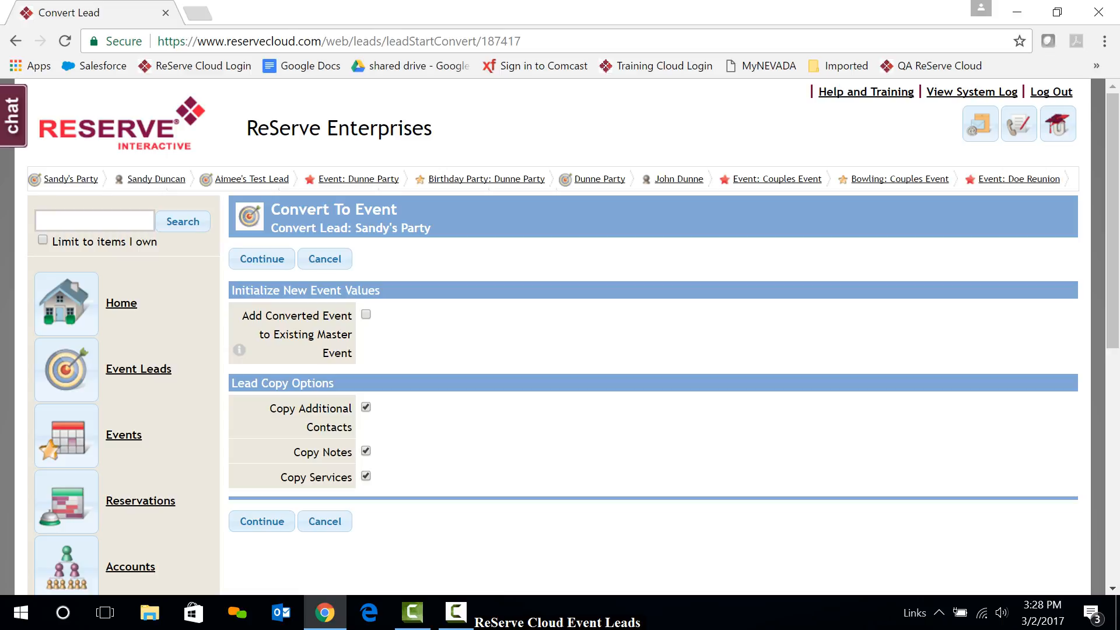
click(262, 522)
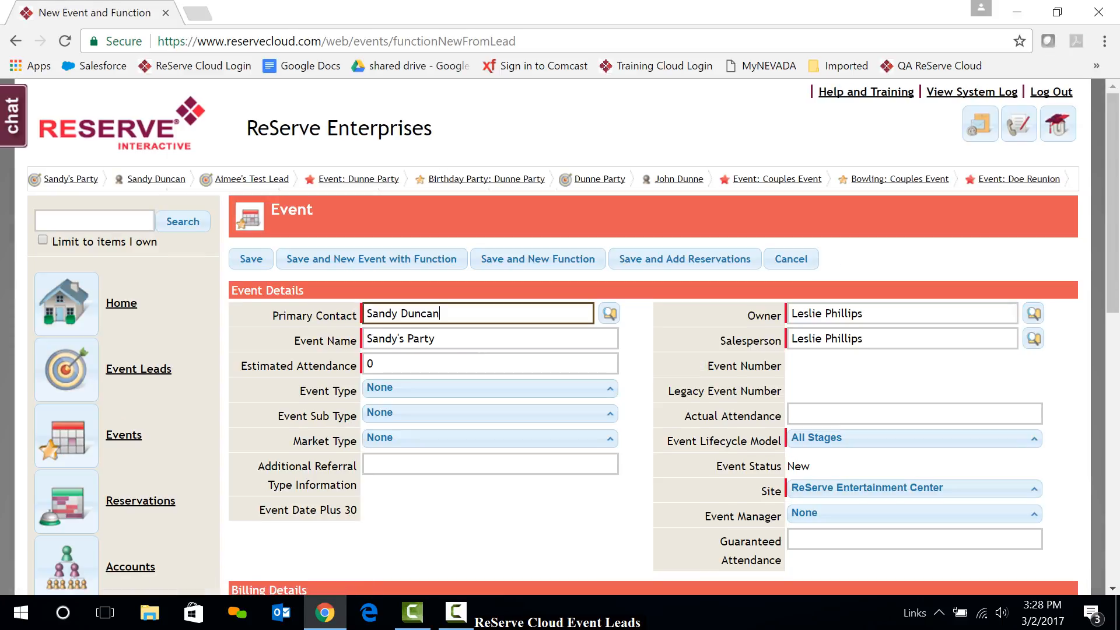
Enter attendance of 10 and set the function end time to 08:00 PM
text(10)
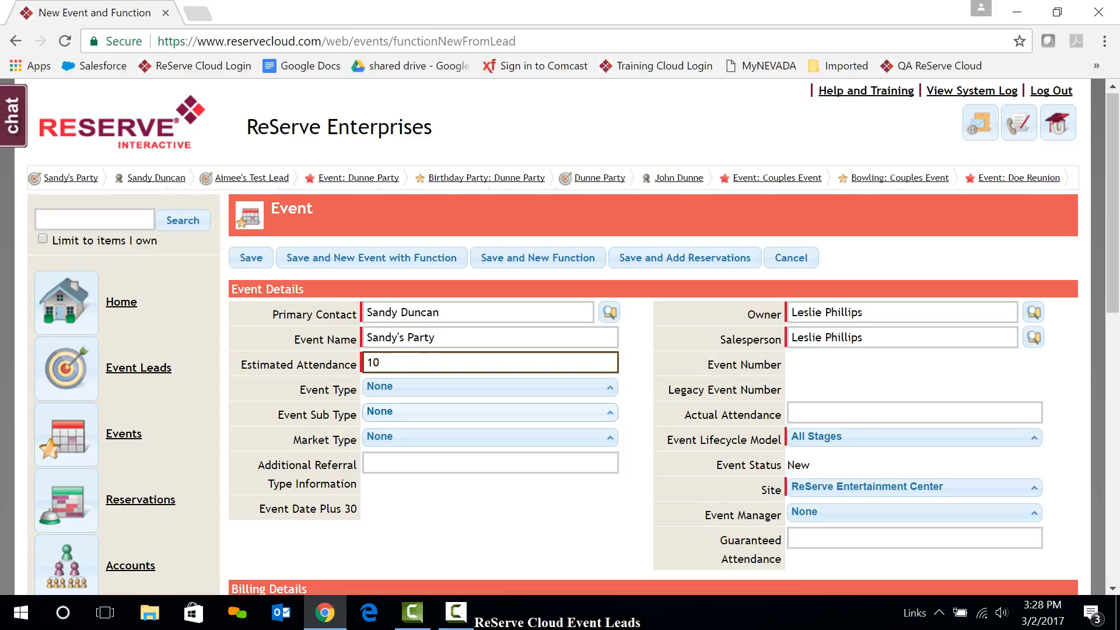
scroll(down, 3)
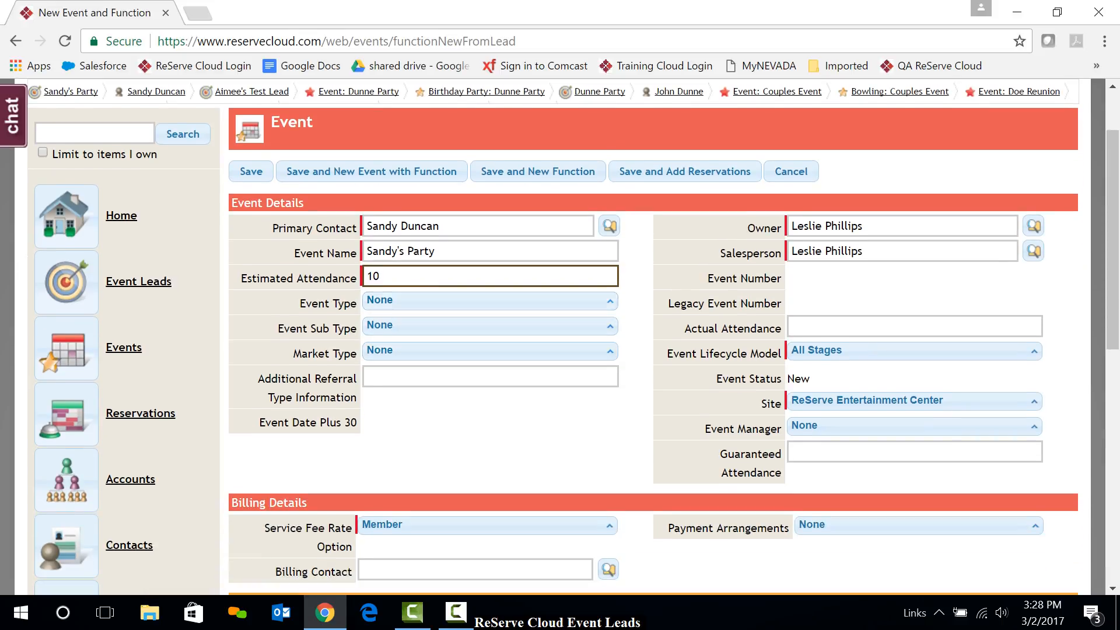
scroll(down, 3)
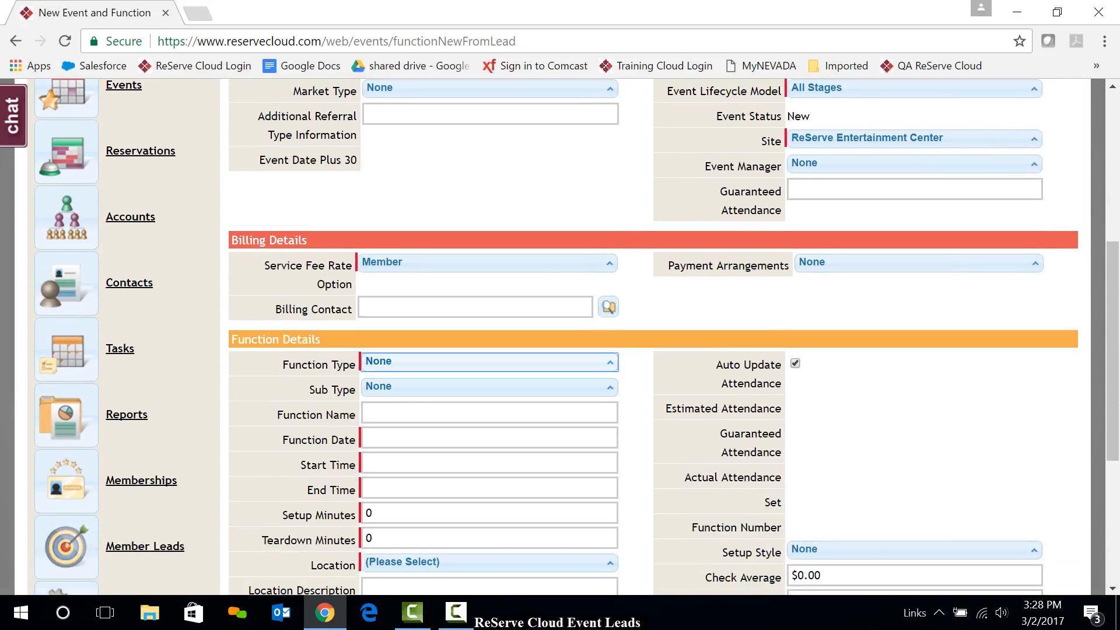
click(489, 437)
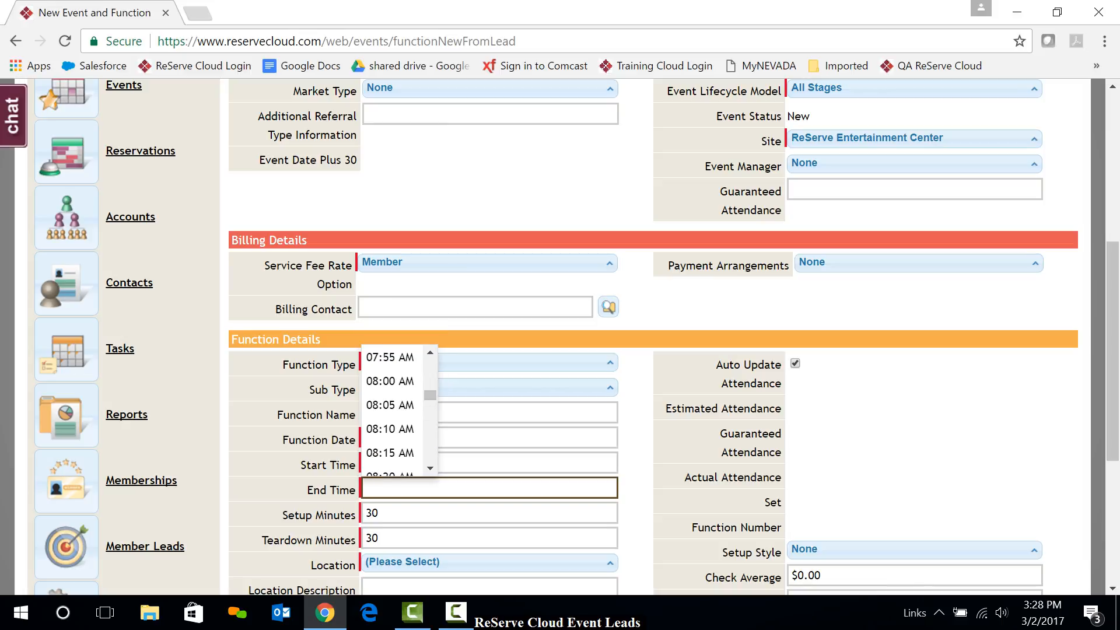
click(390, 381)
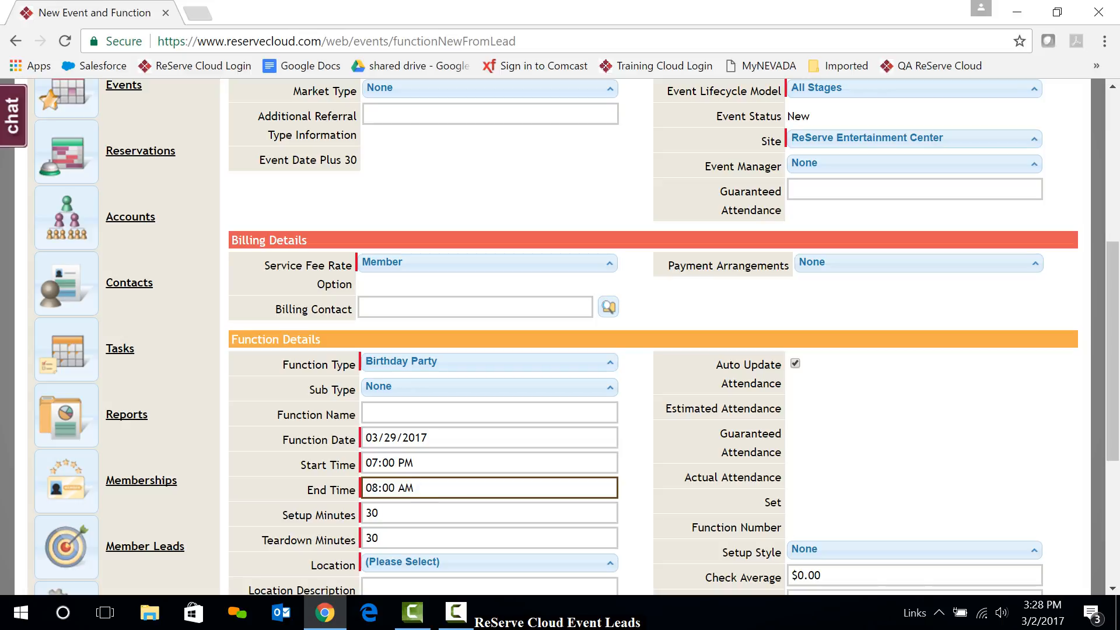
key(Backspace)
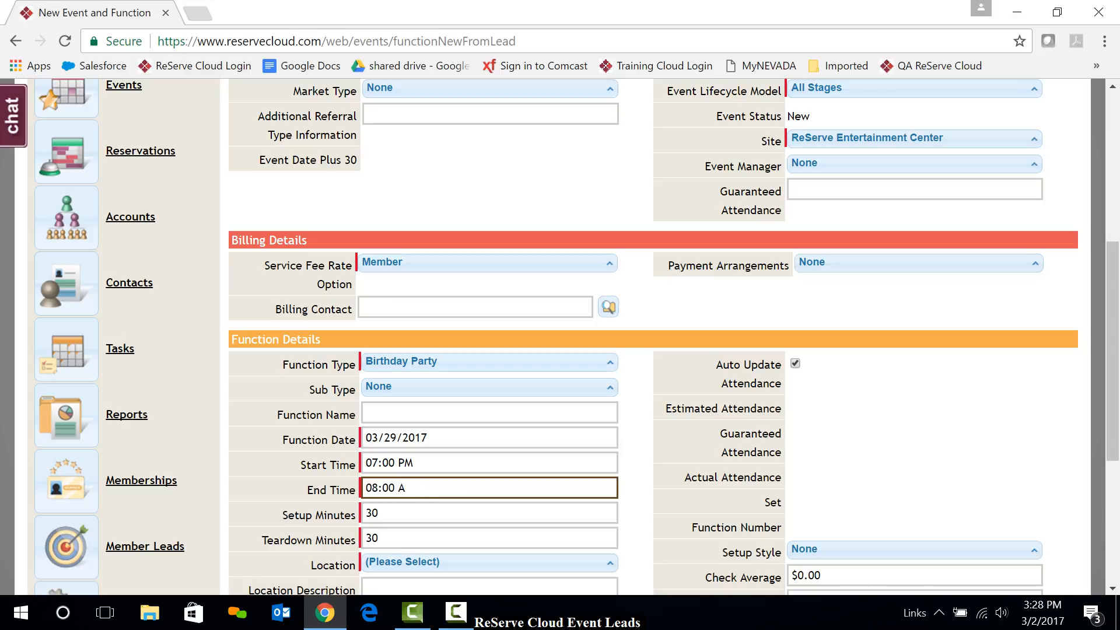
text(p)
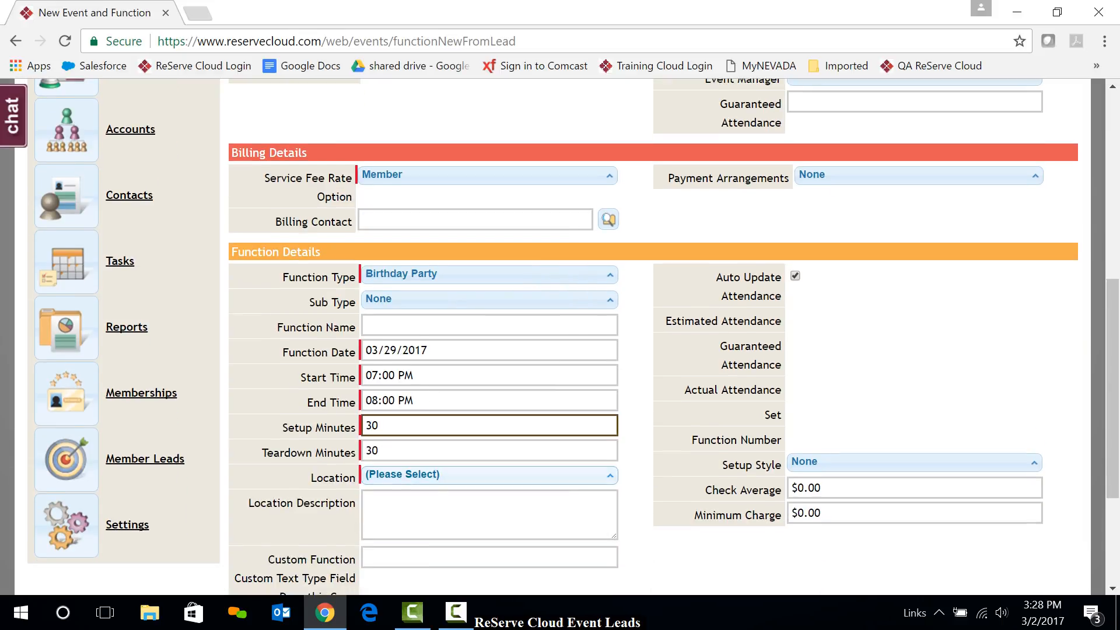
Place the function in the Party Room and save the new event
click(489, 474)
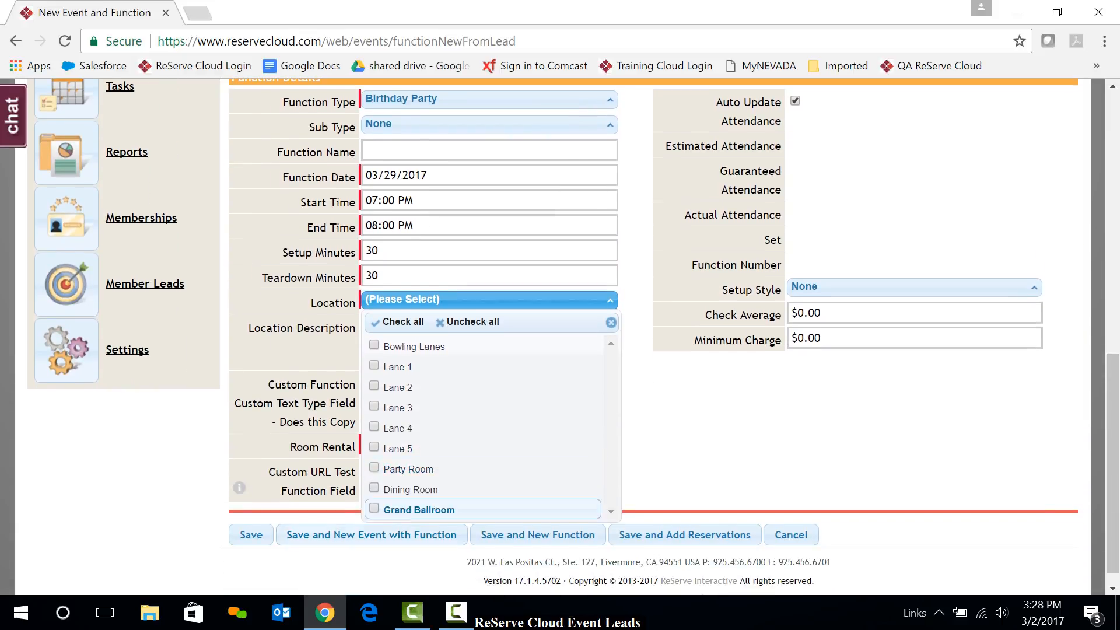
click(373, 469)
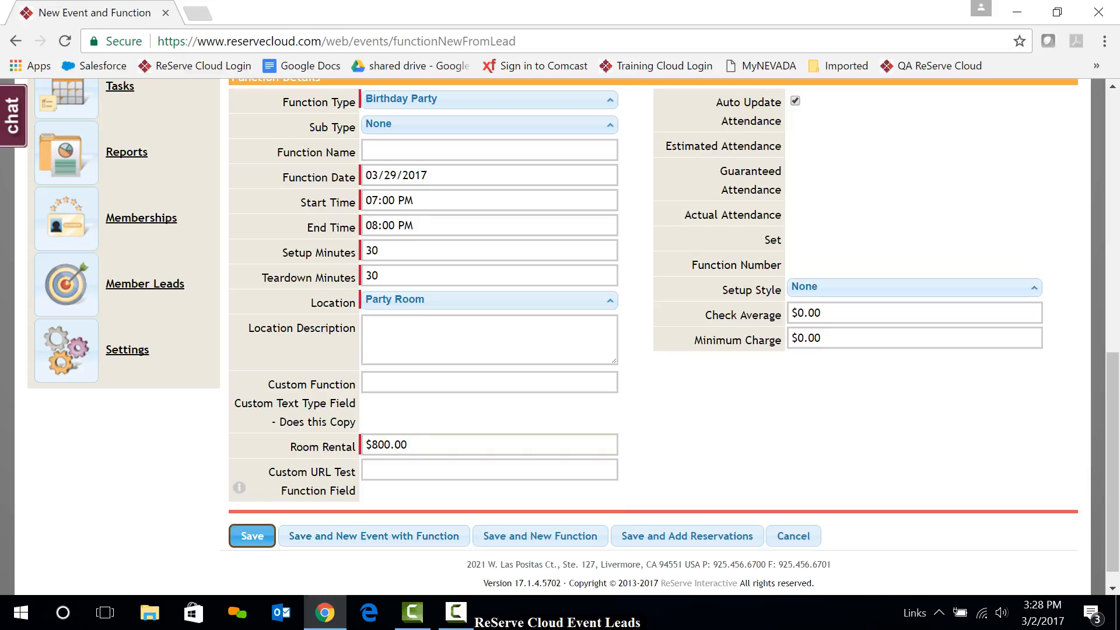
click(252, 536)
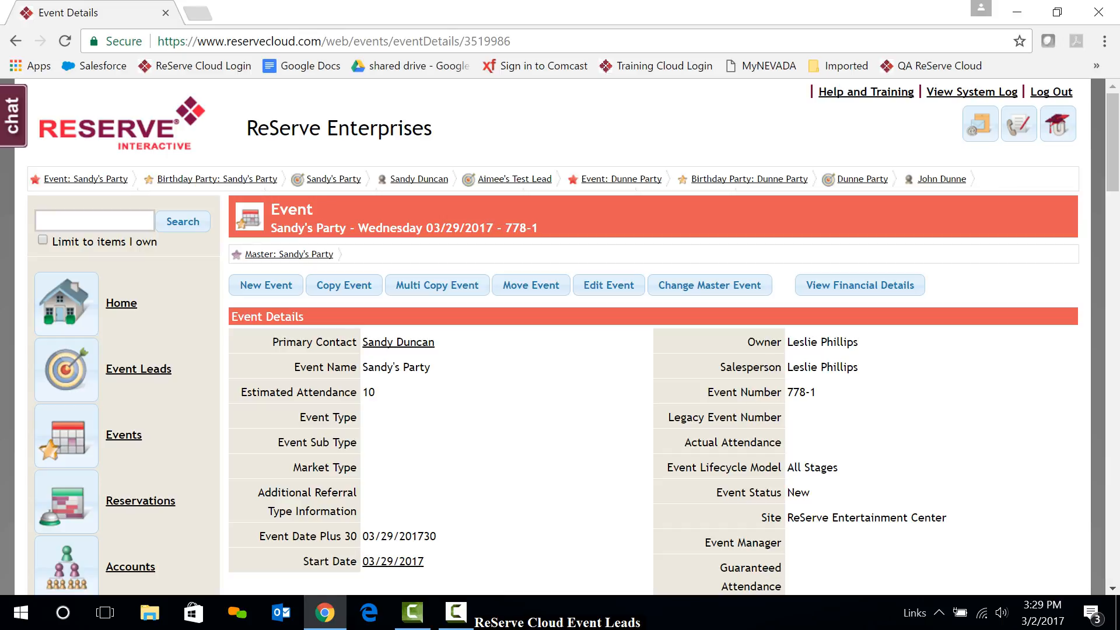
scroll(down, 3)
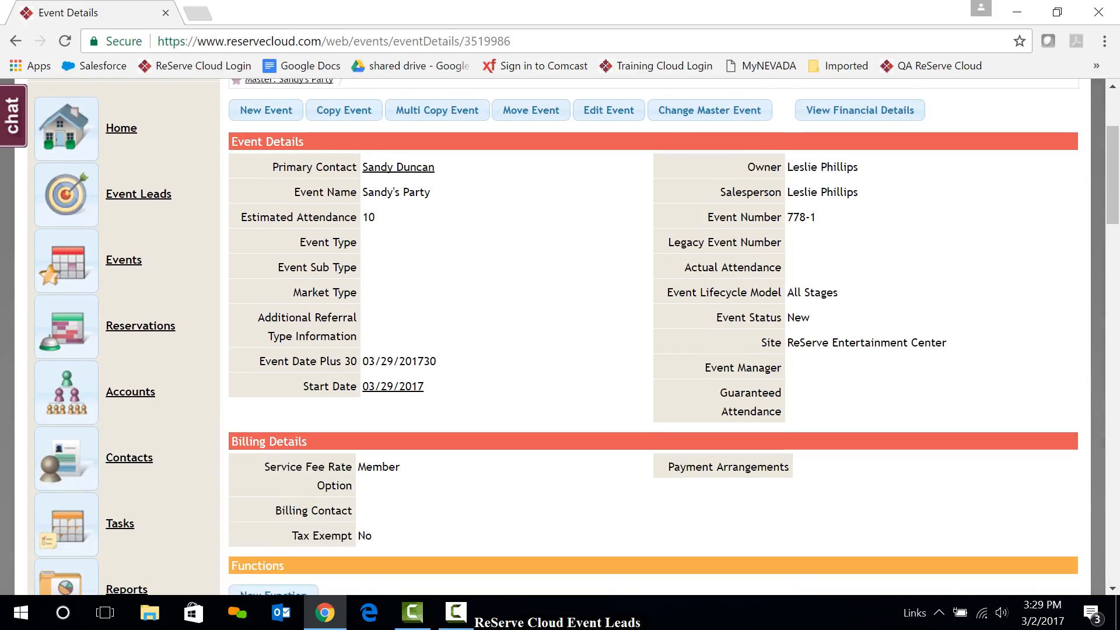
scroll(down, 3)
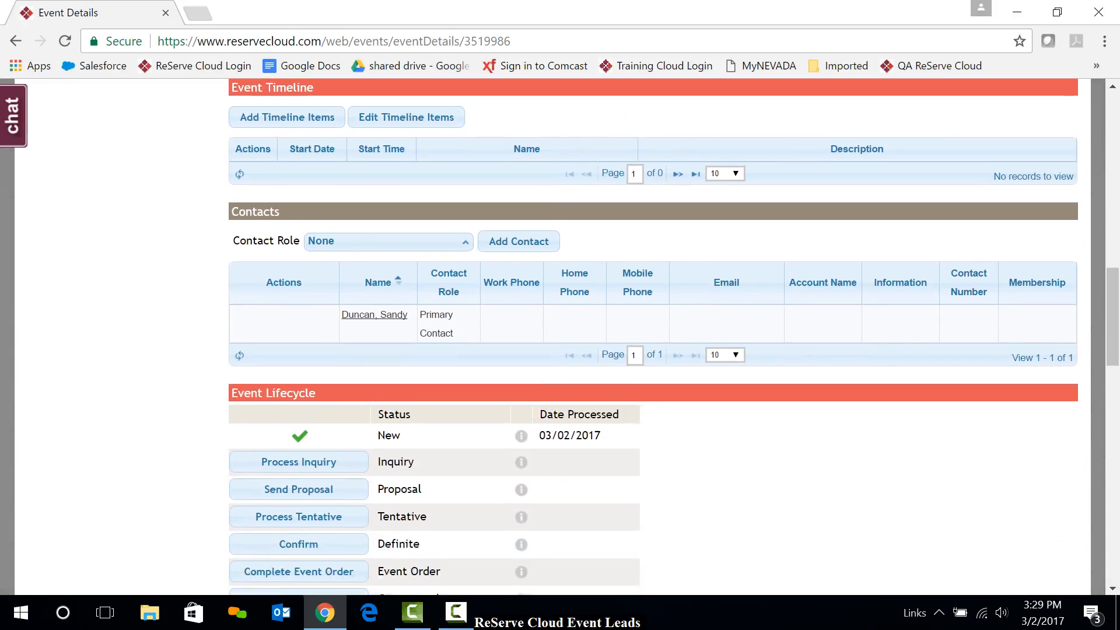
scroll(down, 3)
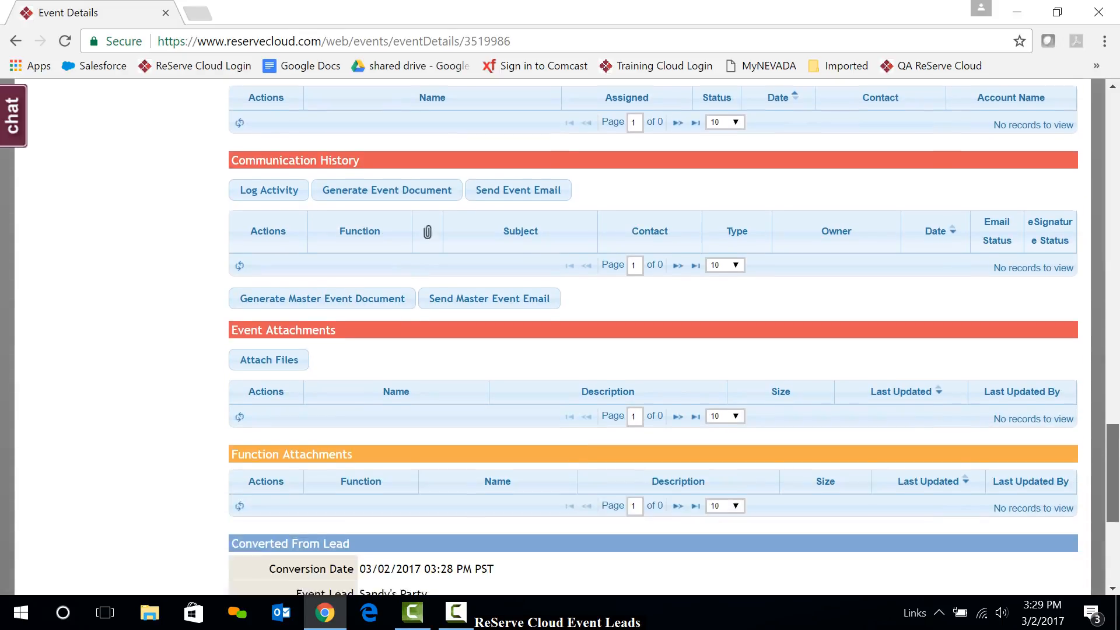
scroll(down, 3)
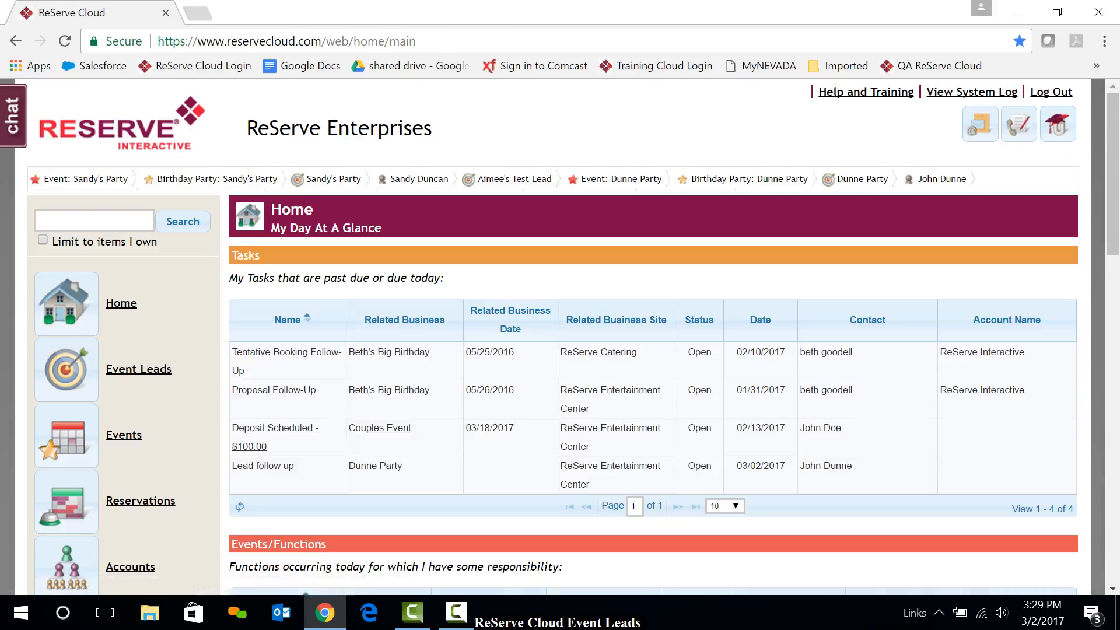
Open the Event Leads list from the Home dashboard
scroll(down, 3)
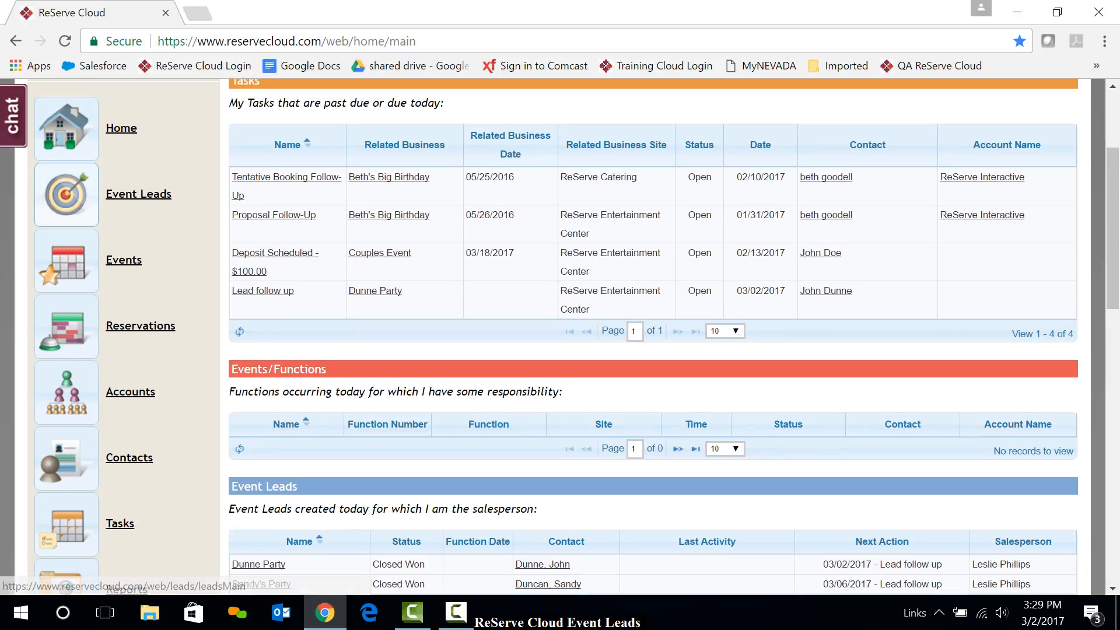
click(138, 194)
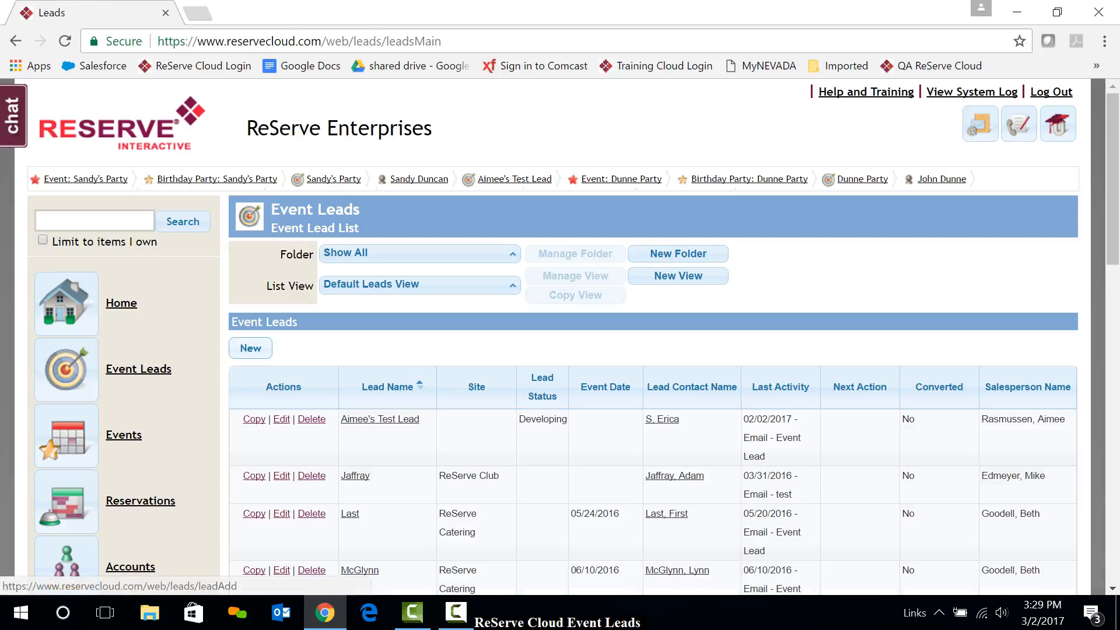